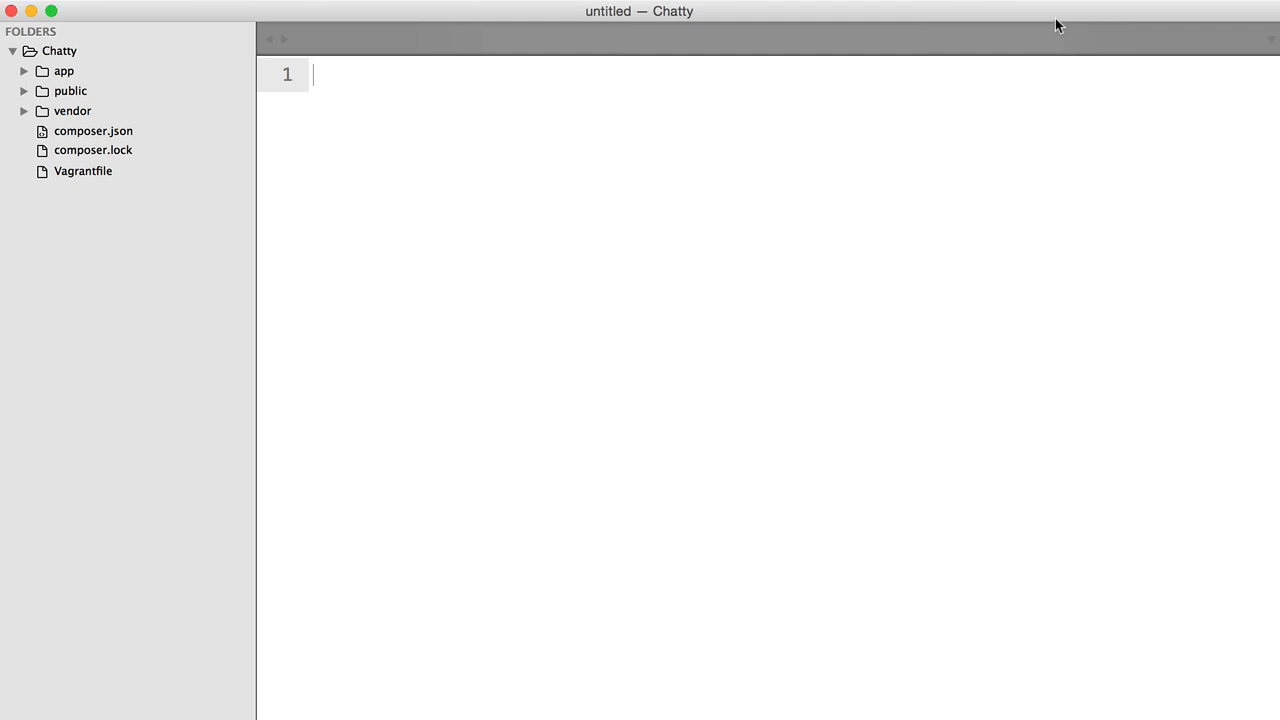
{"action": "mouse_move", "coordinate": [728, 100]}
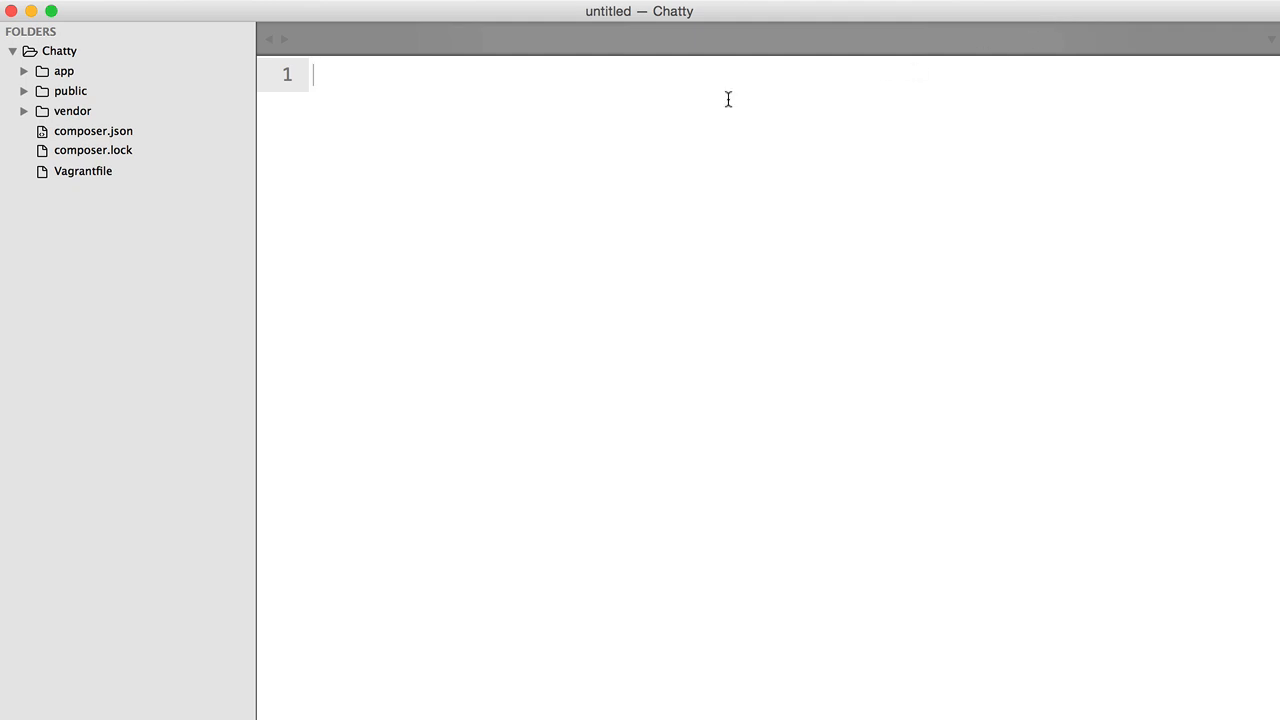
{"action": "mouse_move", "coordinate": [628, 20]}
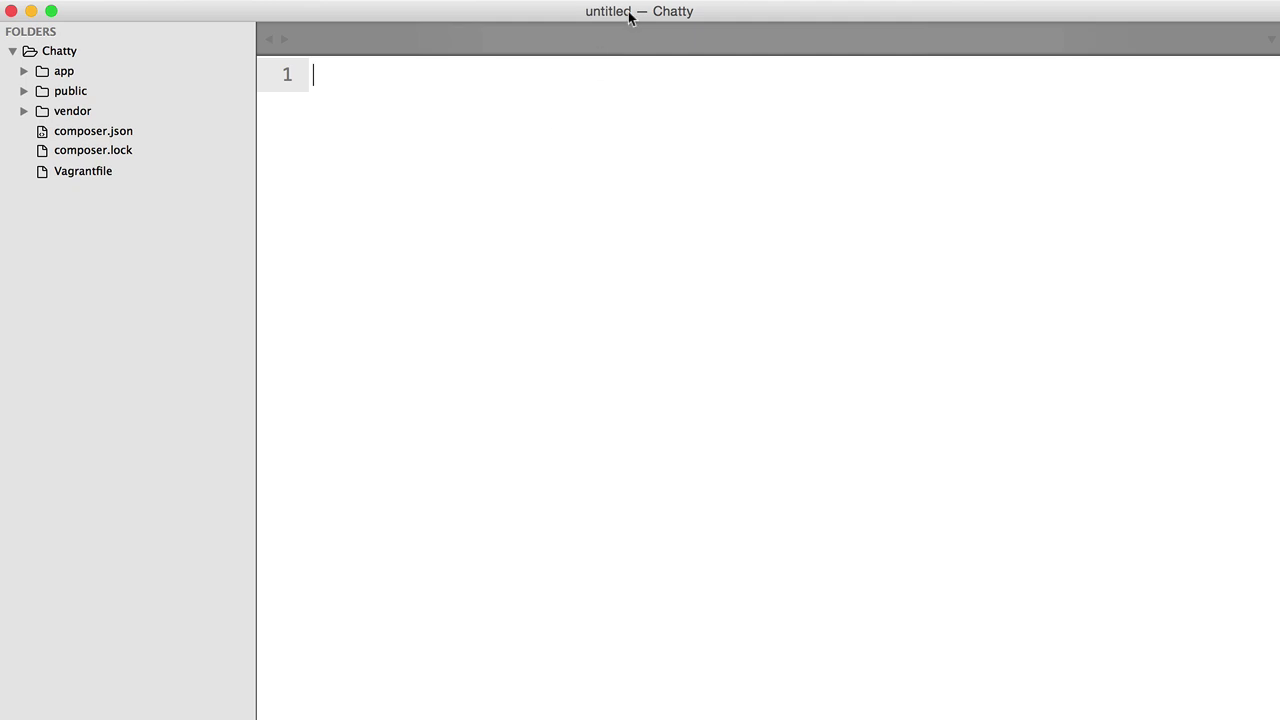
{"action": "mouse_move", "coordinate": [624, 128]}
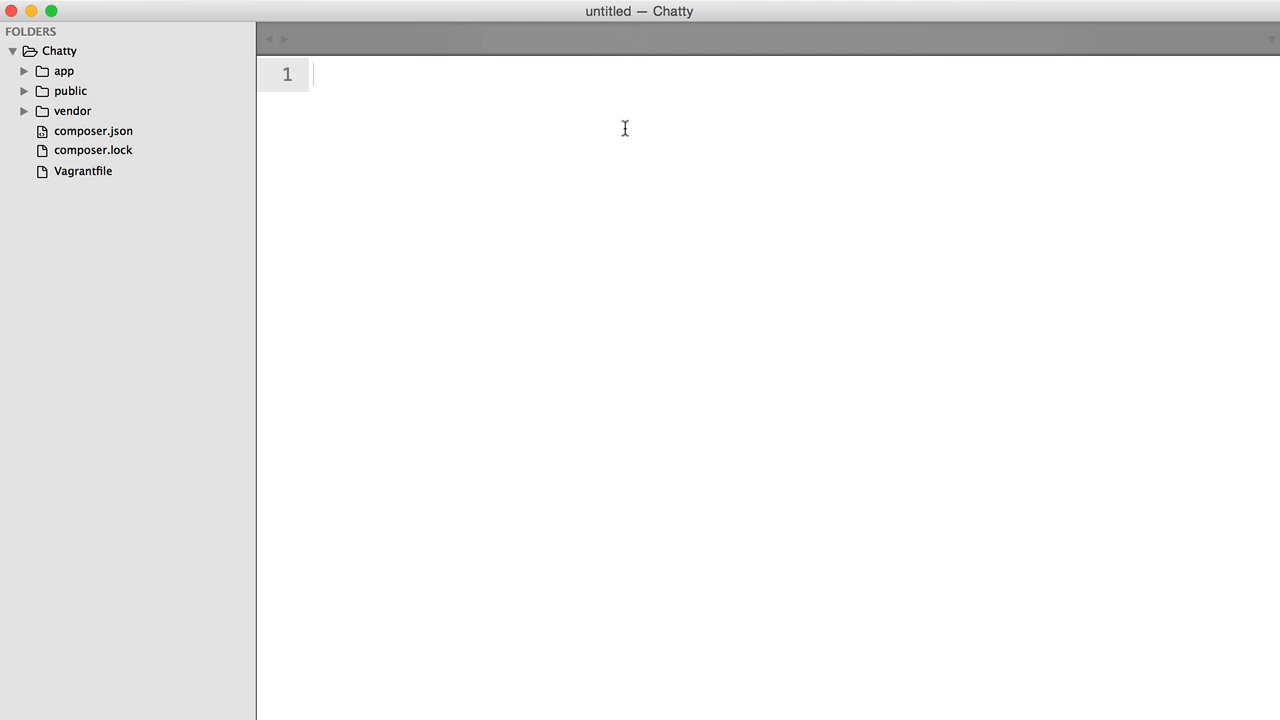
{"action": "mouse_move", "coordinate": [78, 72]}
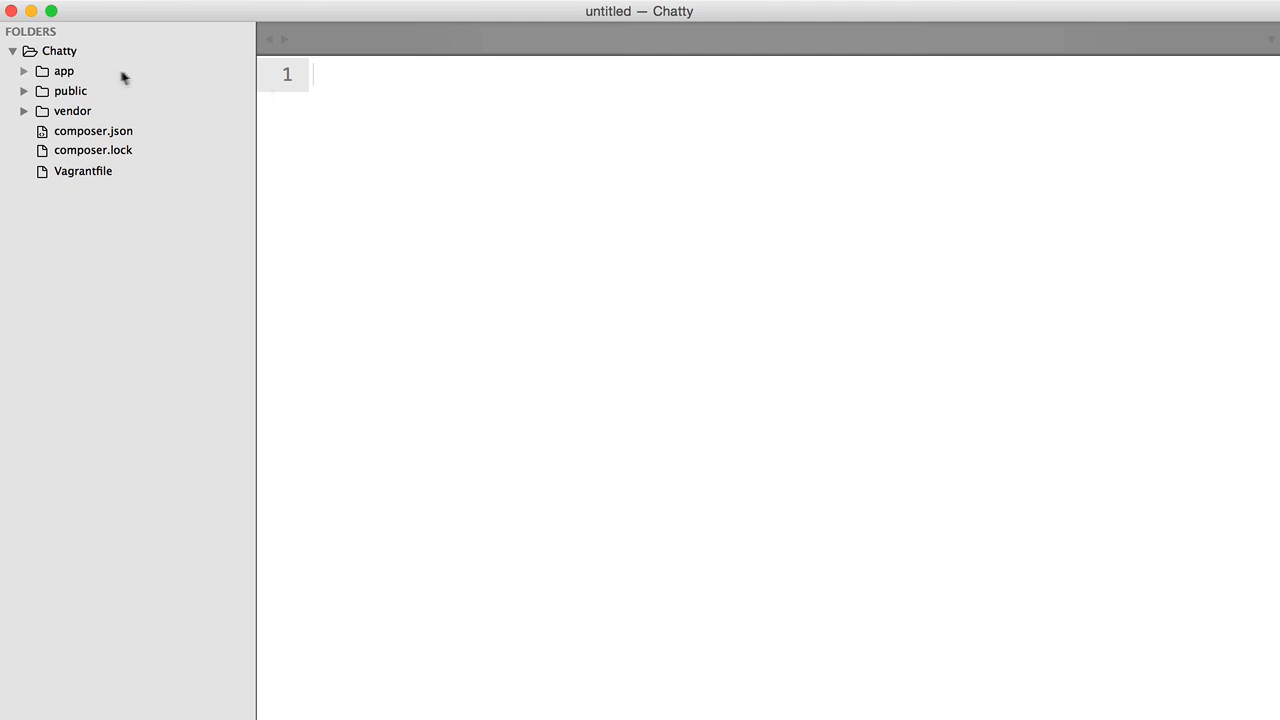
{"action": "mouse_move", "coordinate": [120, 72]}
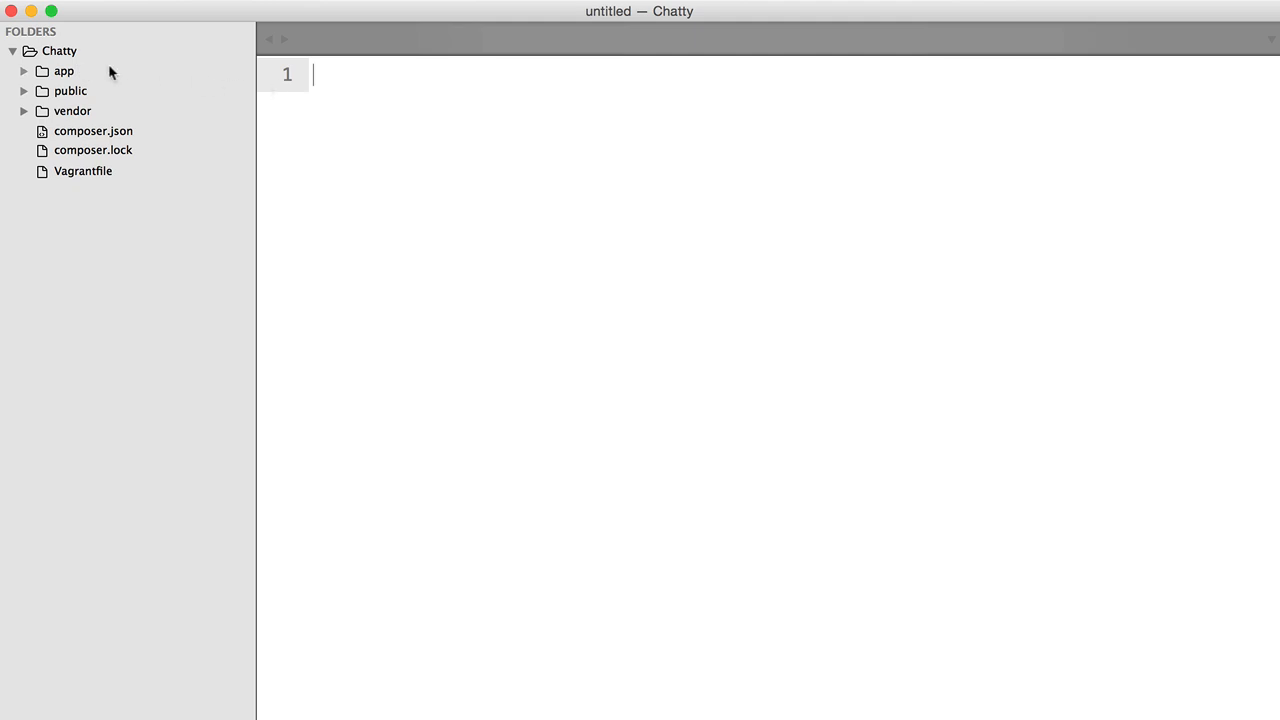
Step: Expand vendor > mrterryh > Framework > src > Core and open Application.php for editing
{"action": "left_click", "coordinate": [72, 112]}
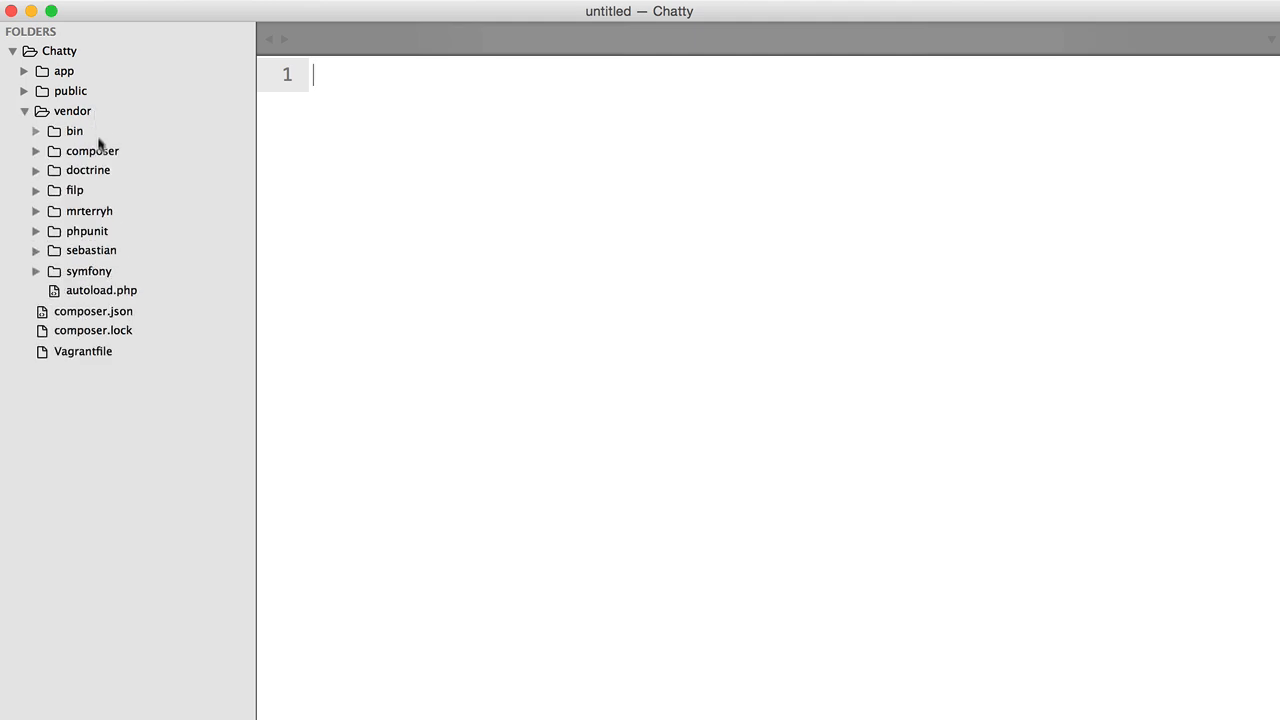
{"action": "mouse_move", "coordinate": [116, 230]}
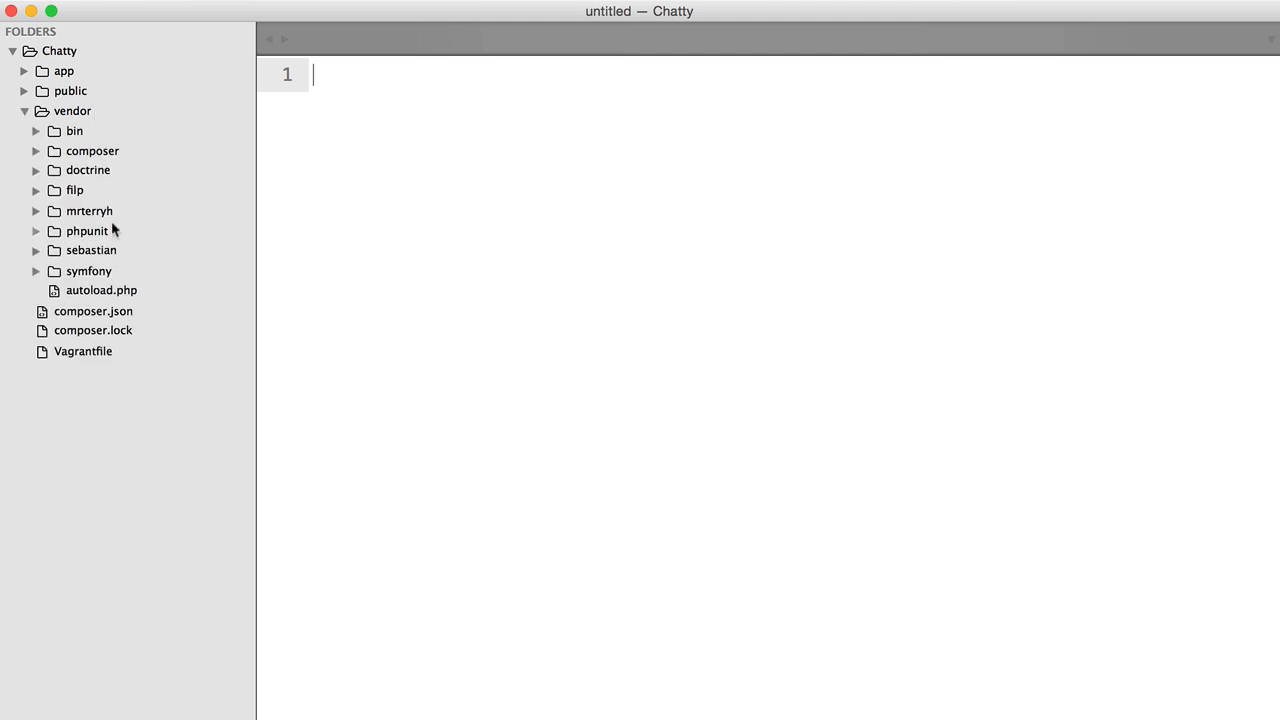
{"action": "left_click", "coordinate": [36, 212]}
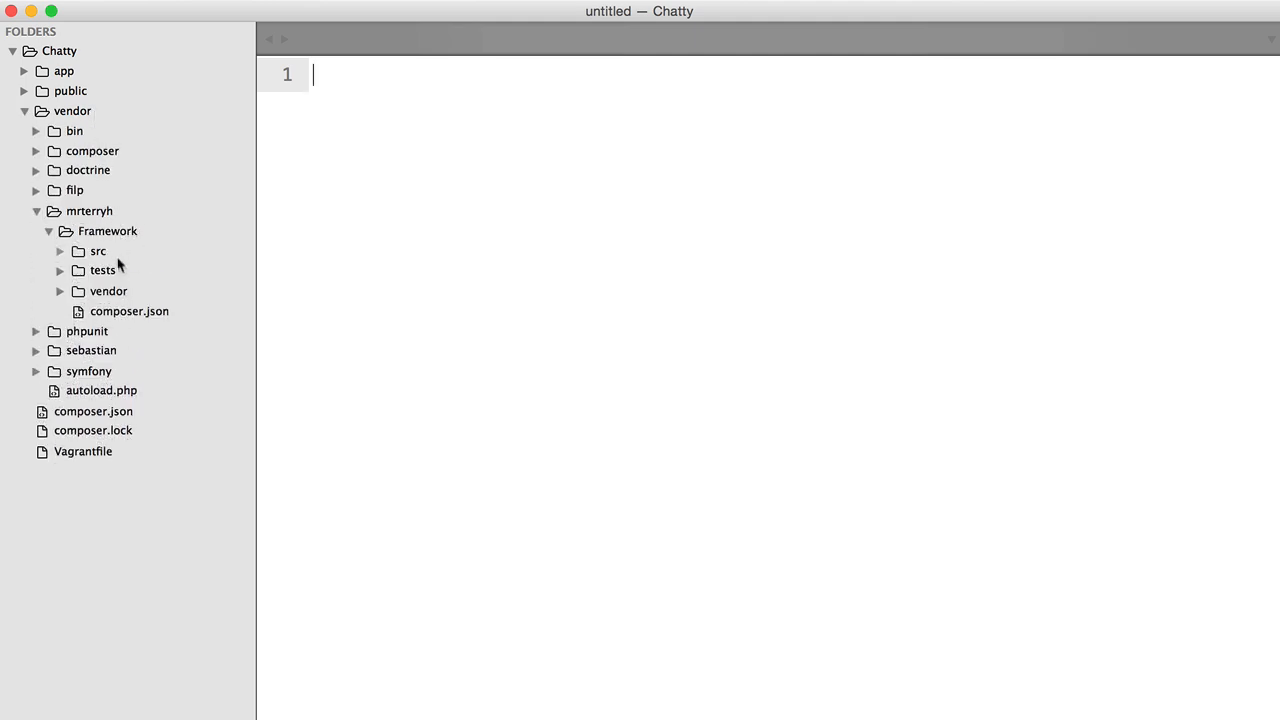
{"action": "left_click", "coordinate": [60, 252]}
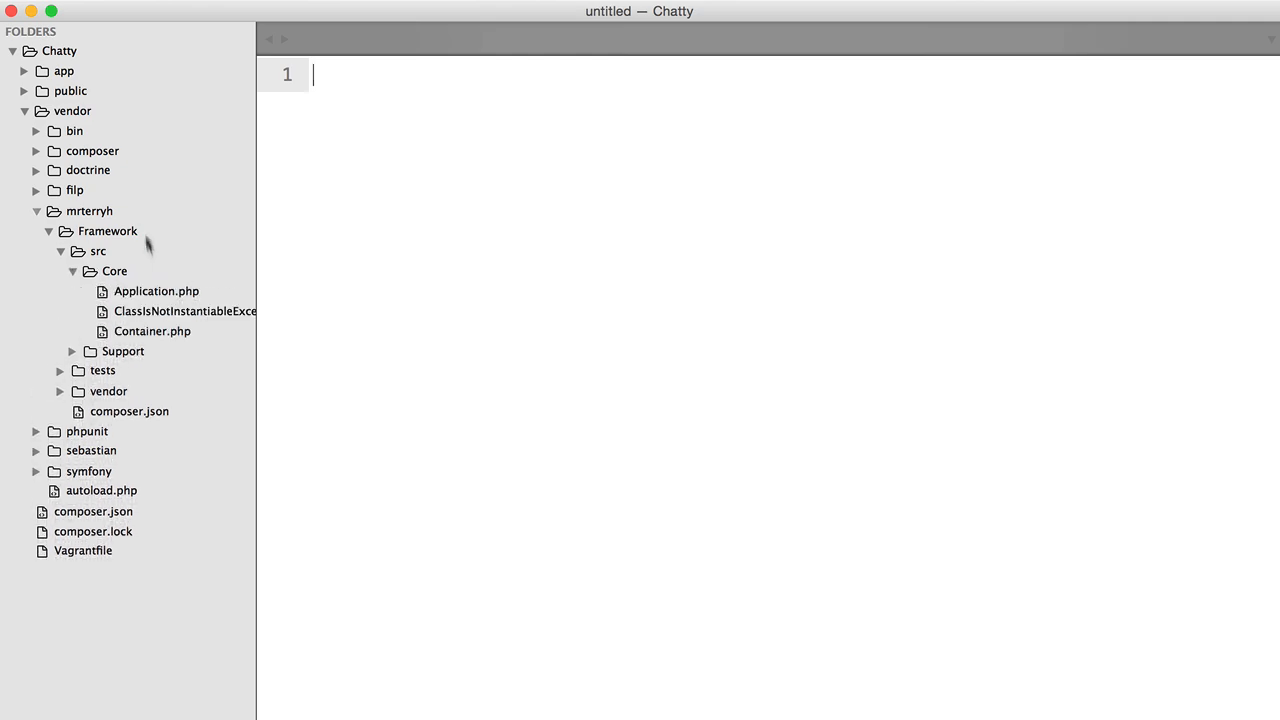
{"action": "double_click", "coordinate": [156, 292]}
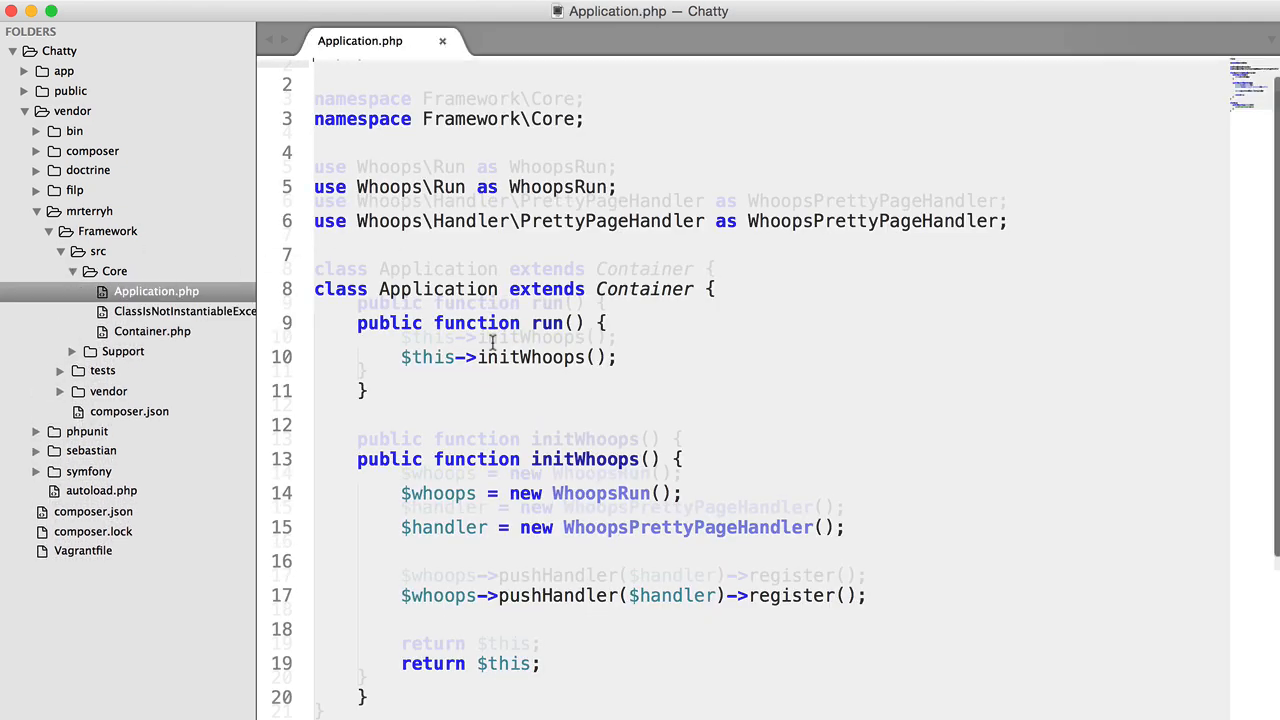
Step: Stub an empty public registerProvider($provider) method below initWhoops in the Application class
{"action": "scroll", "scroll_direction": "down", "scroll_amount": 3}
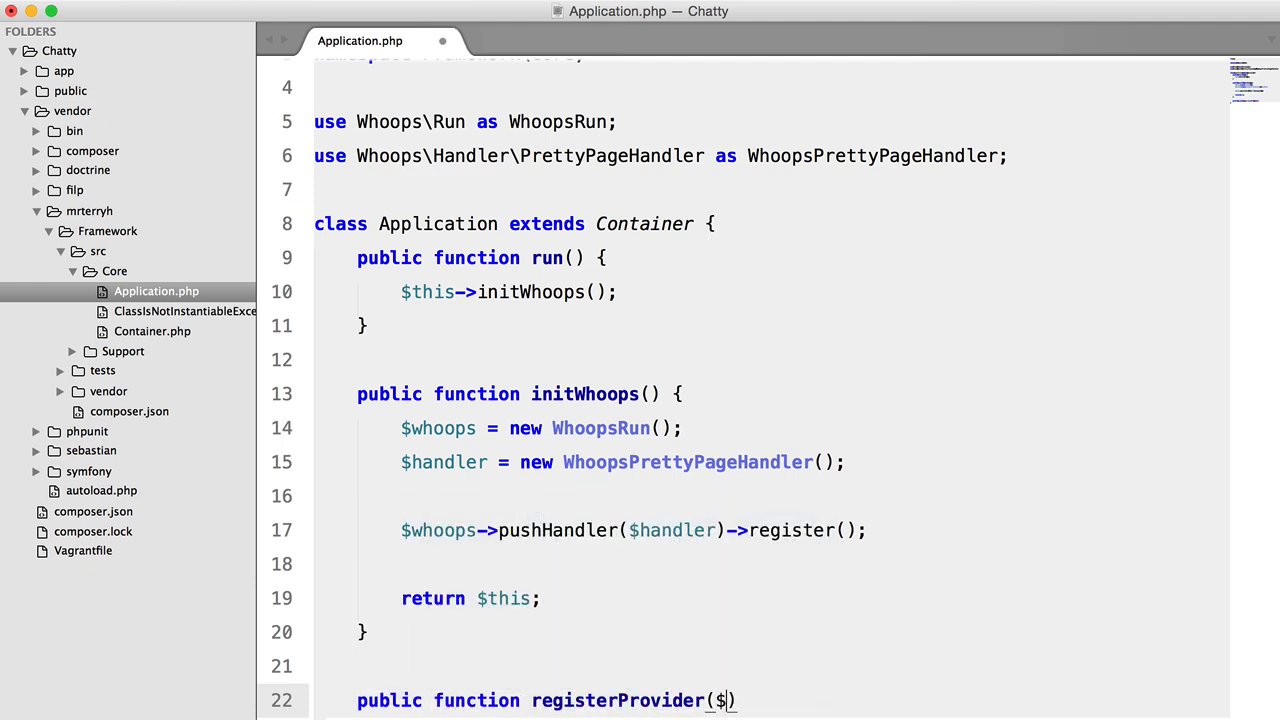
{"action": "type", "text": "provider) {"}
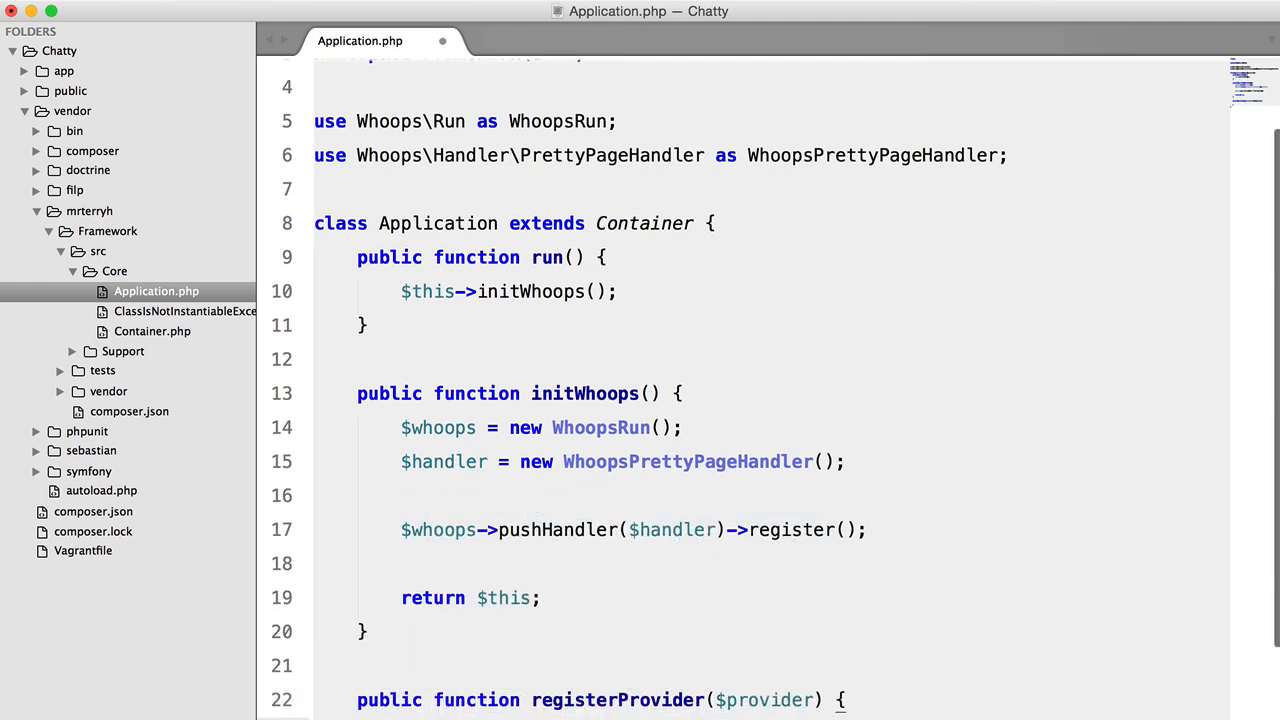
{"action": "scroll", "scroll_direction": "down", "scroll_amount": 3}
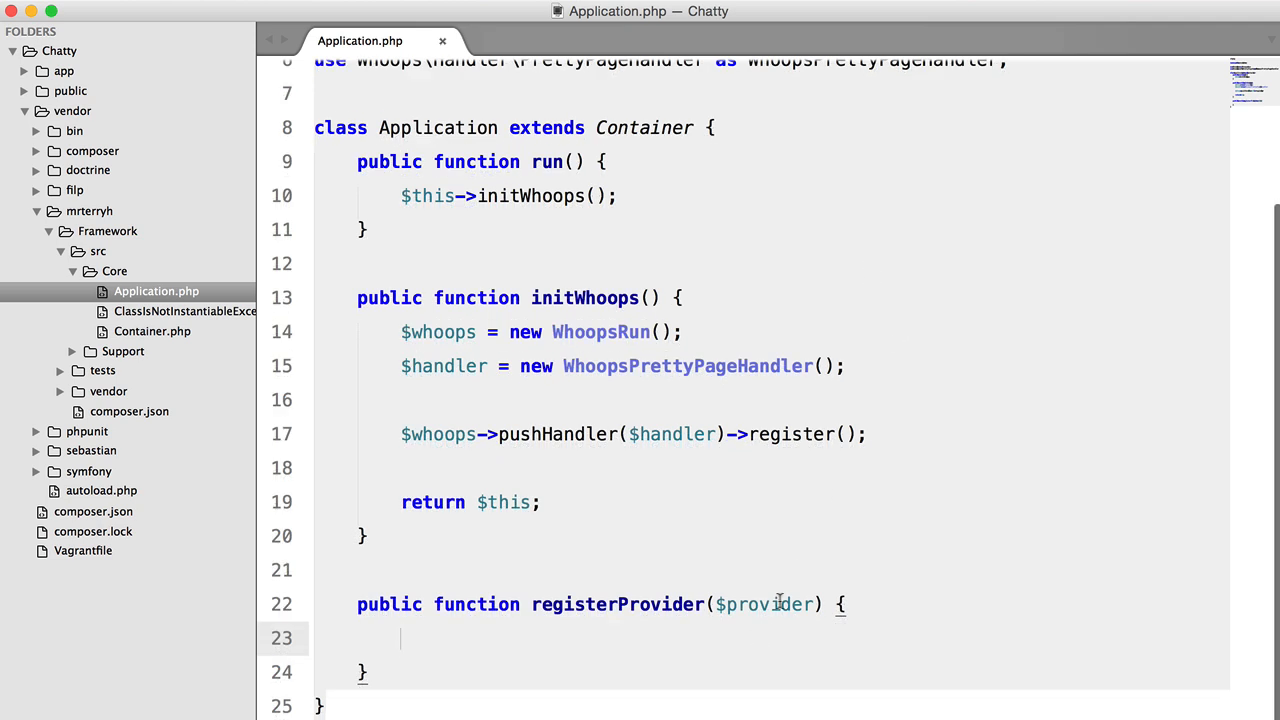
{"action": "mouse_move", "coordinate": [612, 458]}
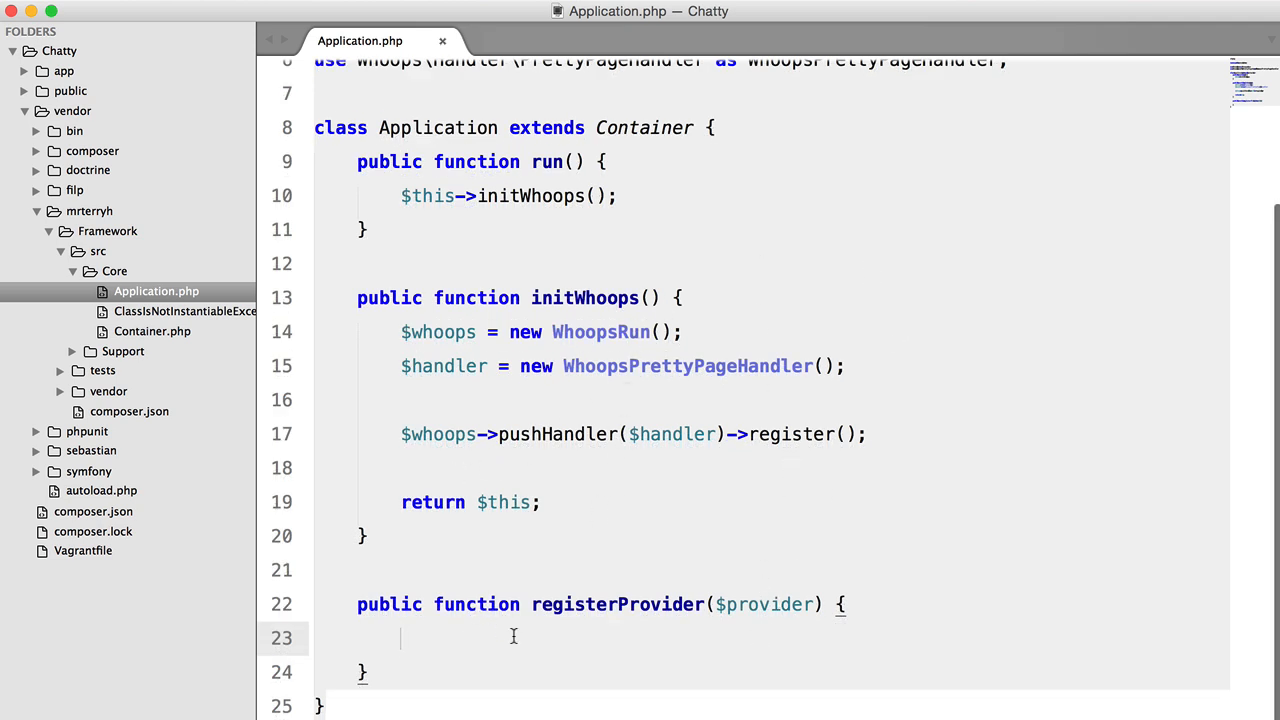
{"action": "mouse_move", "coordinate": [584, 314]}
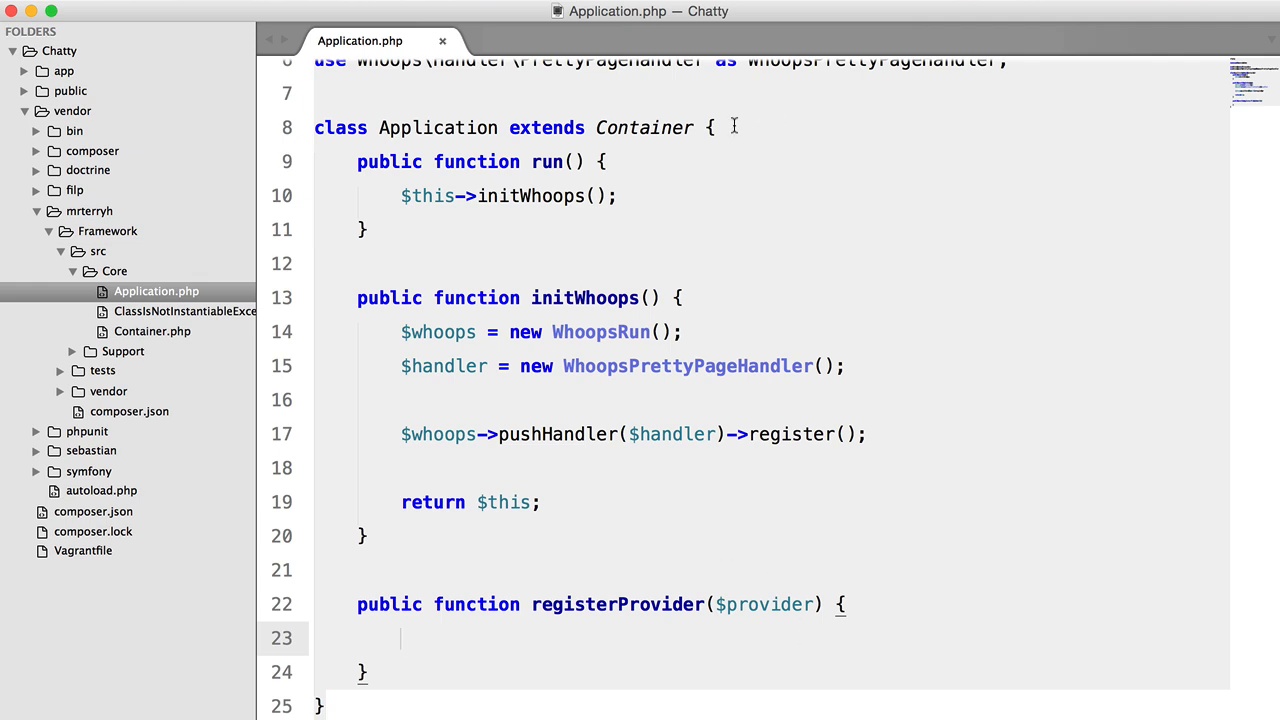
Step: Declare protected $loadedProviders = []; at the top of the Application class
{"action": "type", "text": "protected $loaded"}
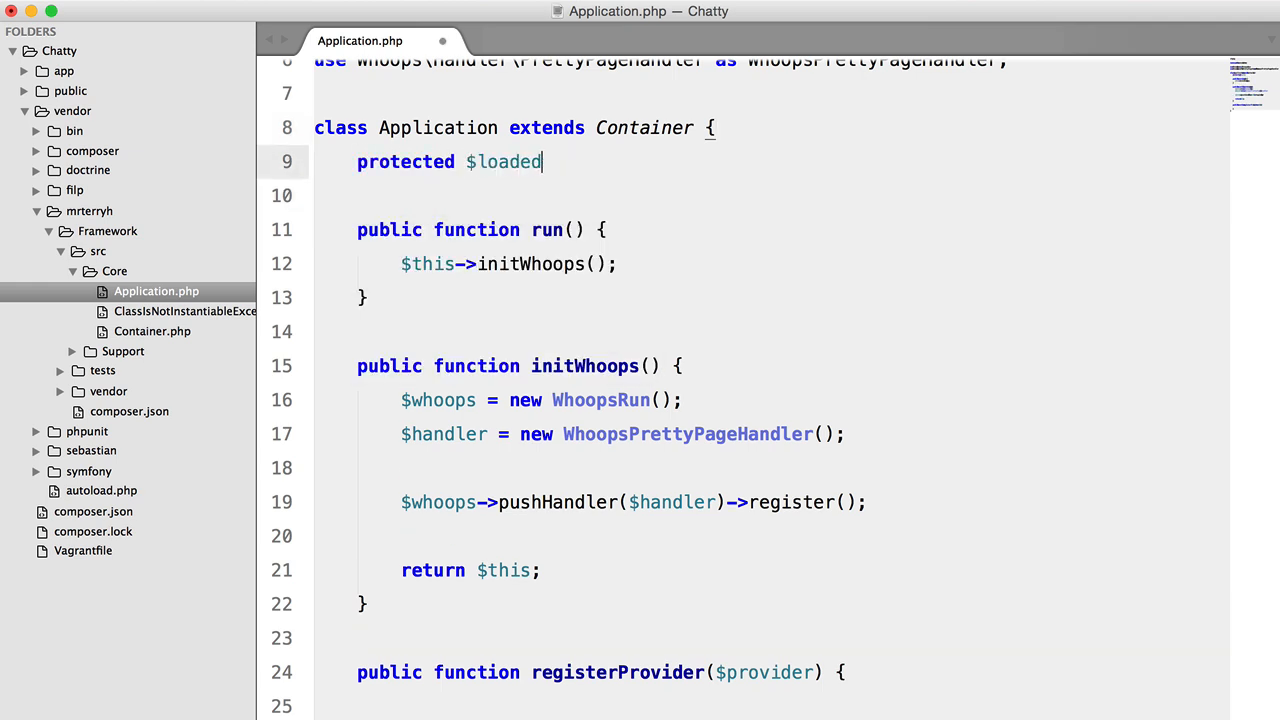
{"action": "type", "text": "Providers = [];"}
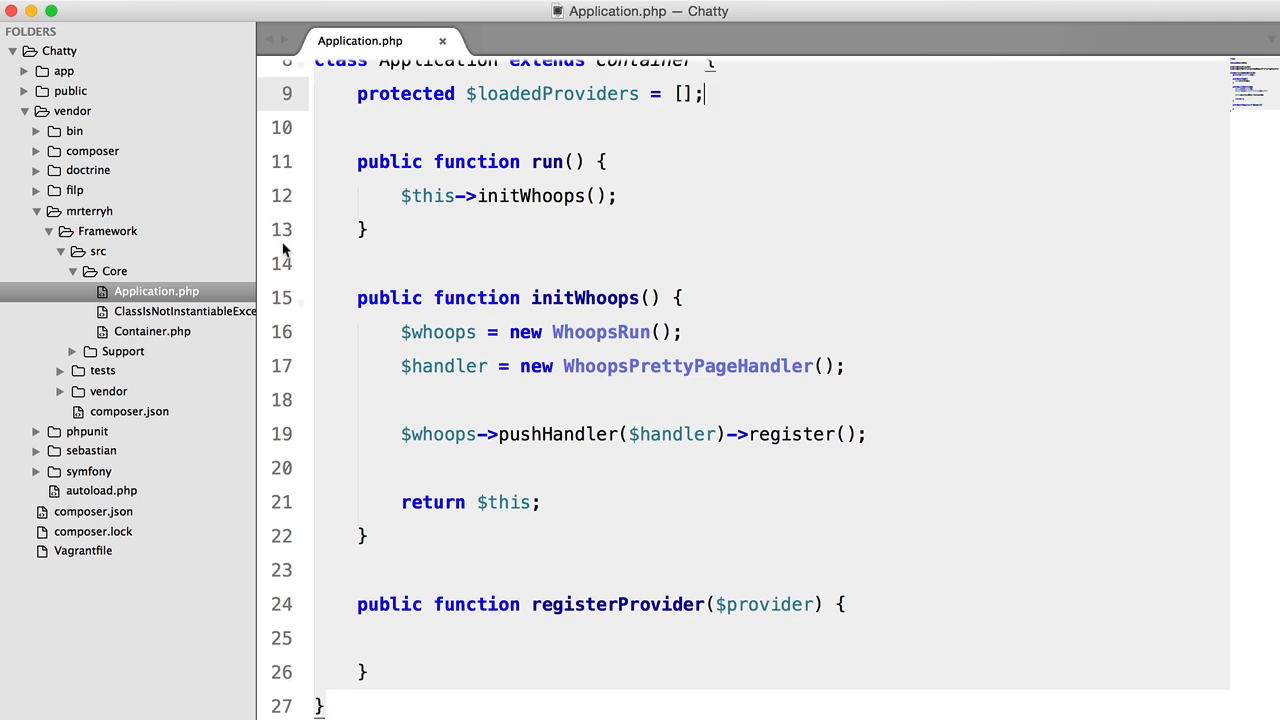
{"action": "left_click", "coordinate": [560, 642]}
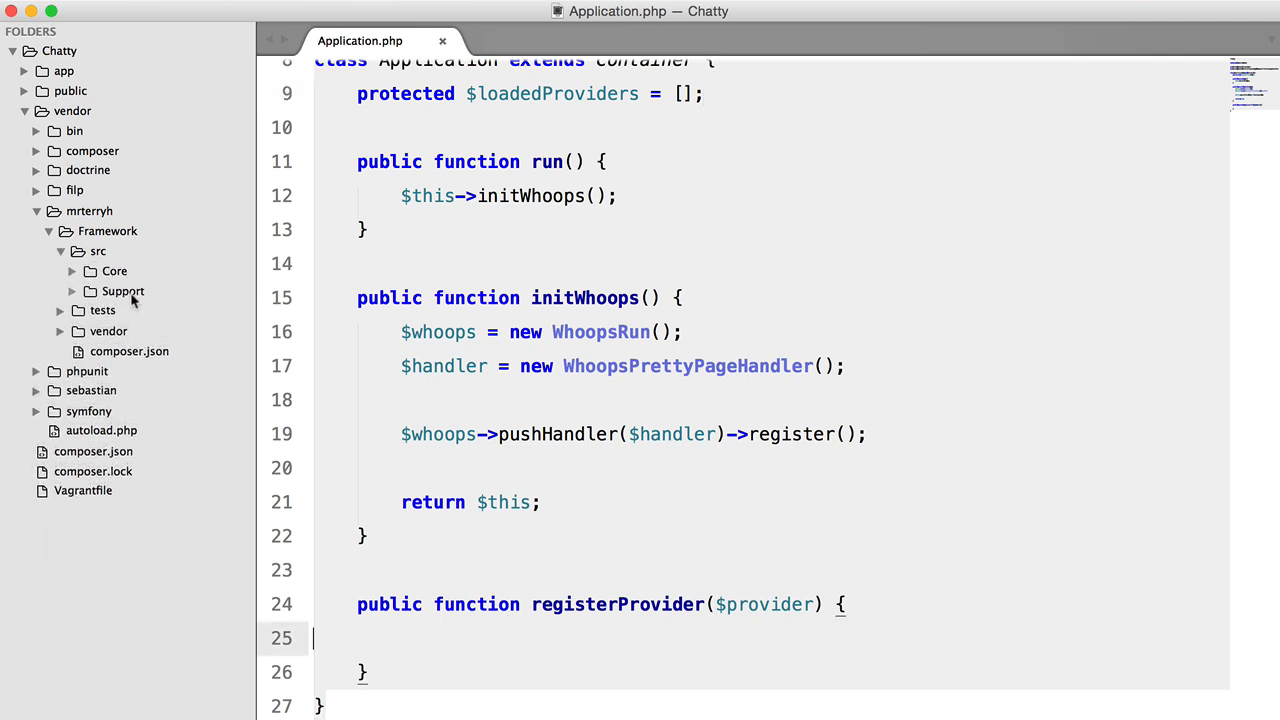
Step: Create and save a new ServiceProviderInterface.php file inside the Framework Support folder
{"action": "right_click", "coordinate": [124, 292]}
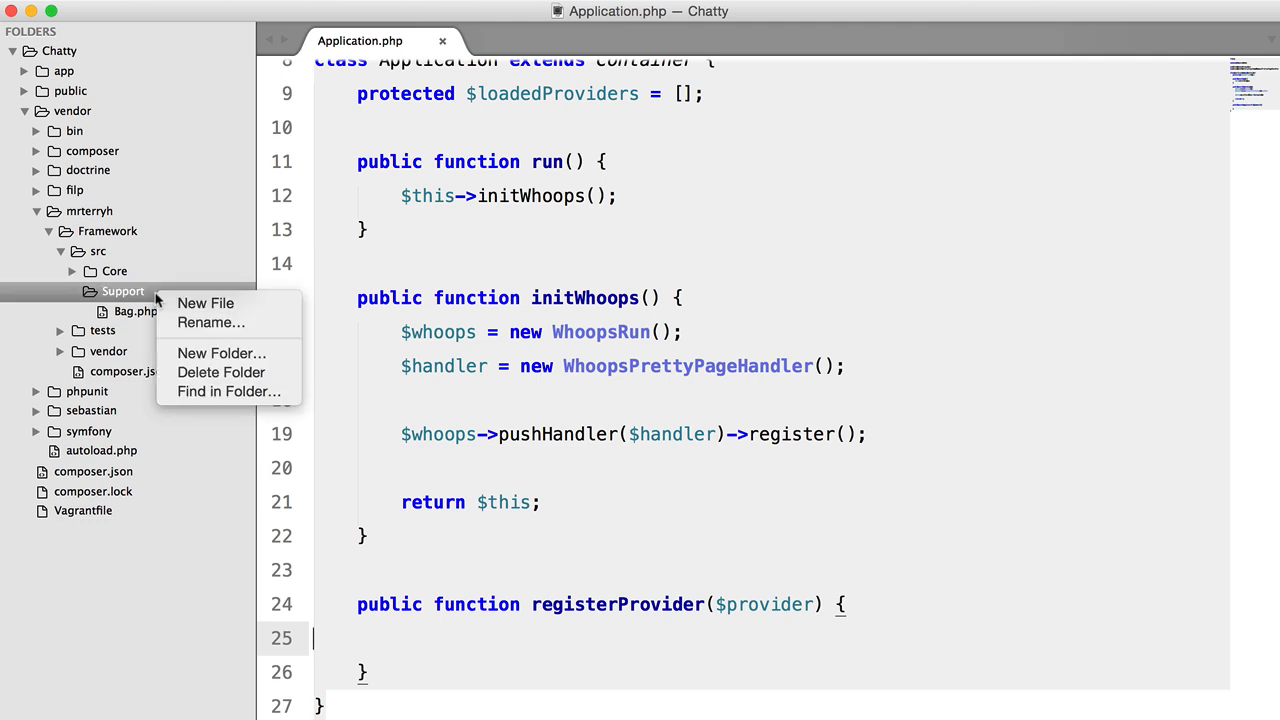
{"action": "left_click", "coordinate": [204, 304]}
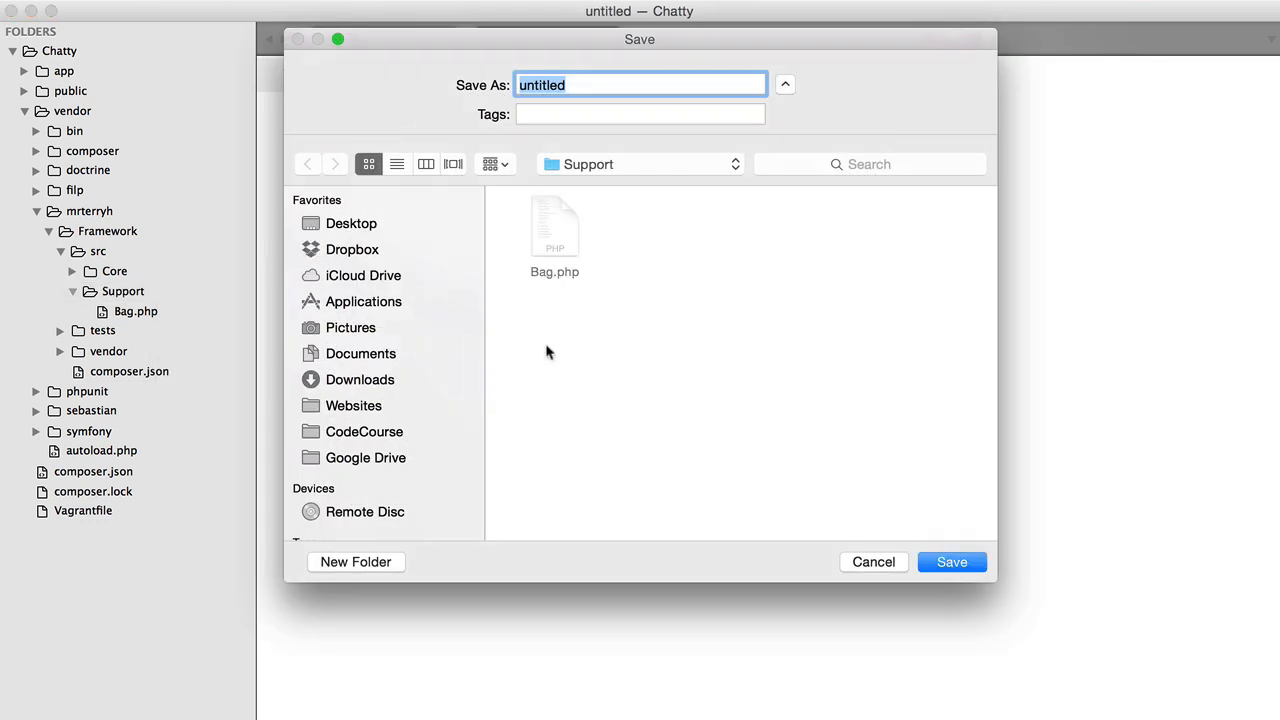
{"action": "type", "text": "ServiceProviderIn"}
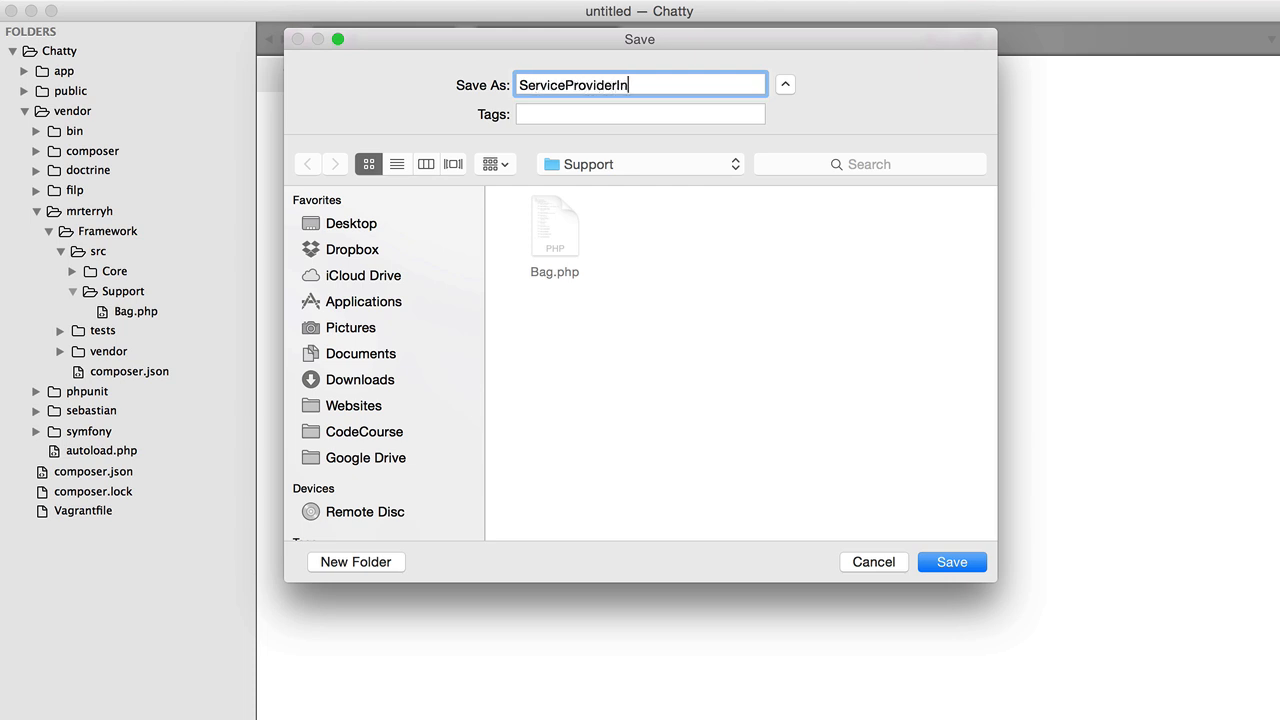
{"action": "left_click", "coordinate": [952, 562]}
{"action": "type", "text": "namespace"}
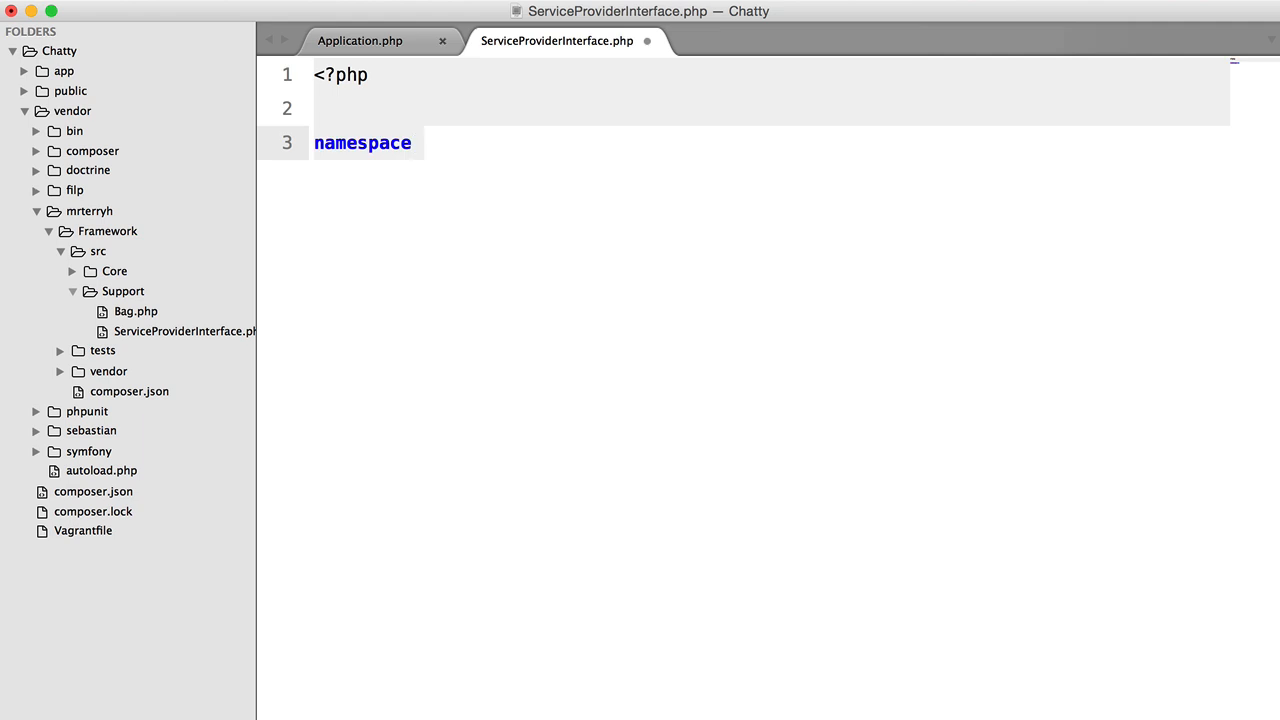
Step: Write namespace Framework\Support and interface ServiceProviderInterface with public function register(Application $app)
{"action": "type", "text": "Framework\\Support;"}
{"action": "type", "text": "class S"}
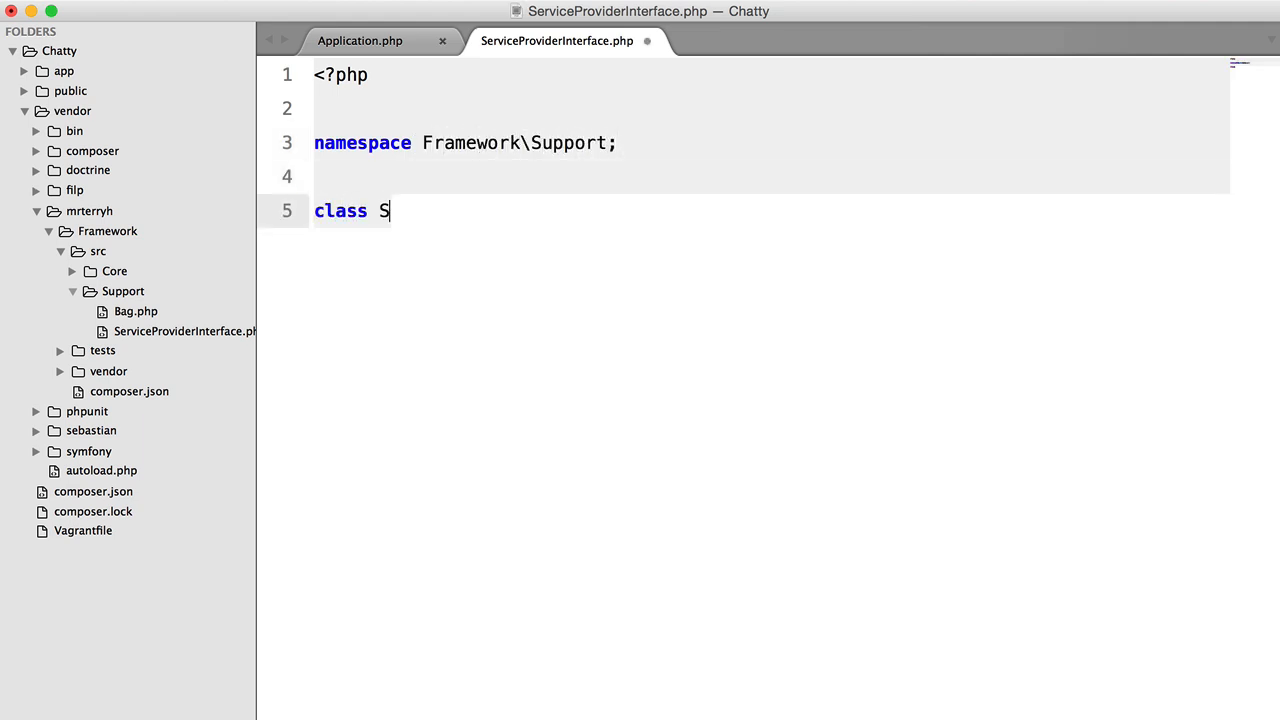
{"action": "type", "text": "interface"}
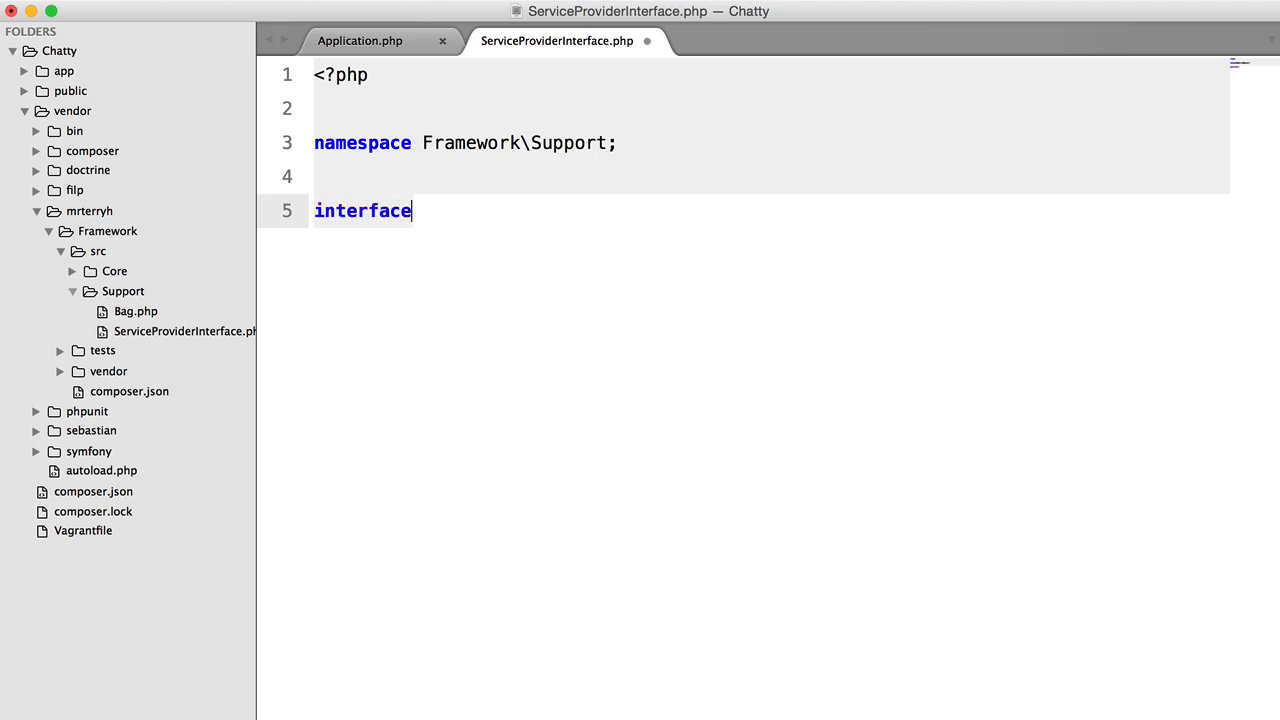
{"action": "type", "text": "ServiceProviderInterface {"}
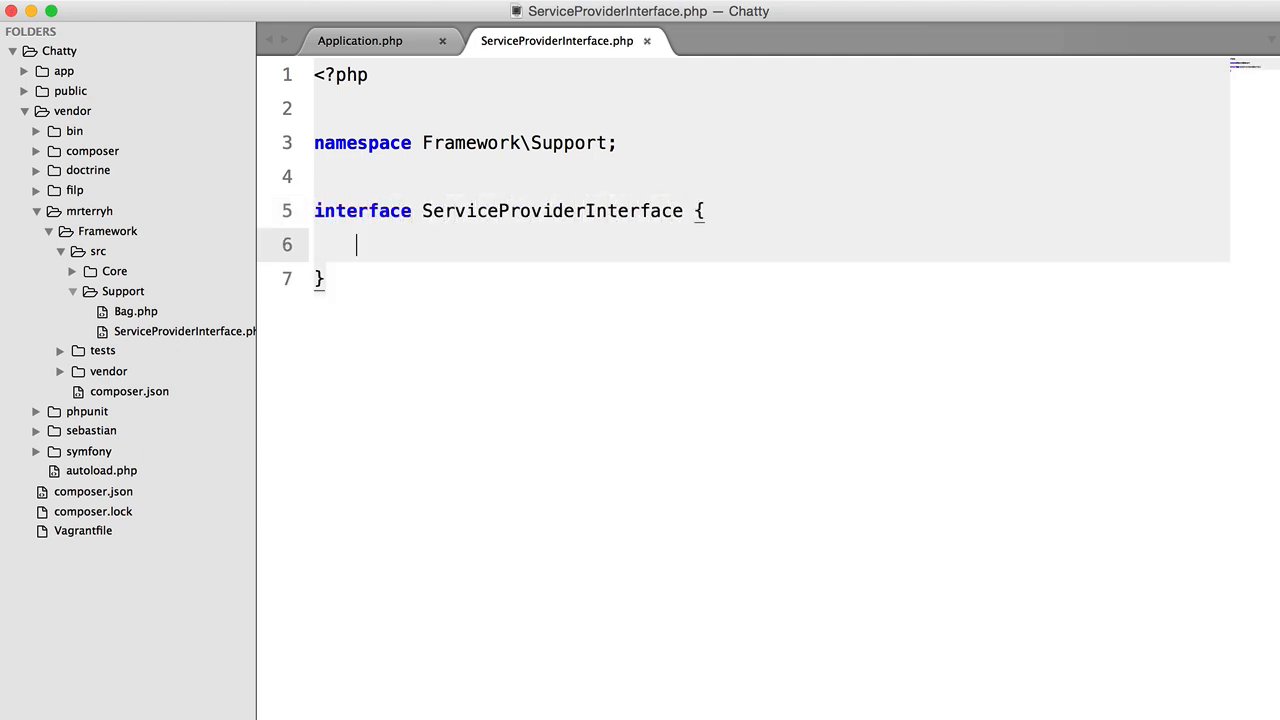
{"action": "type", "text": "public function"}
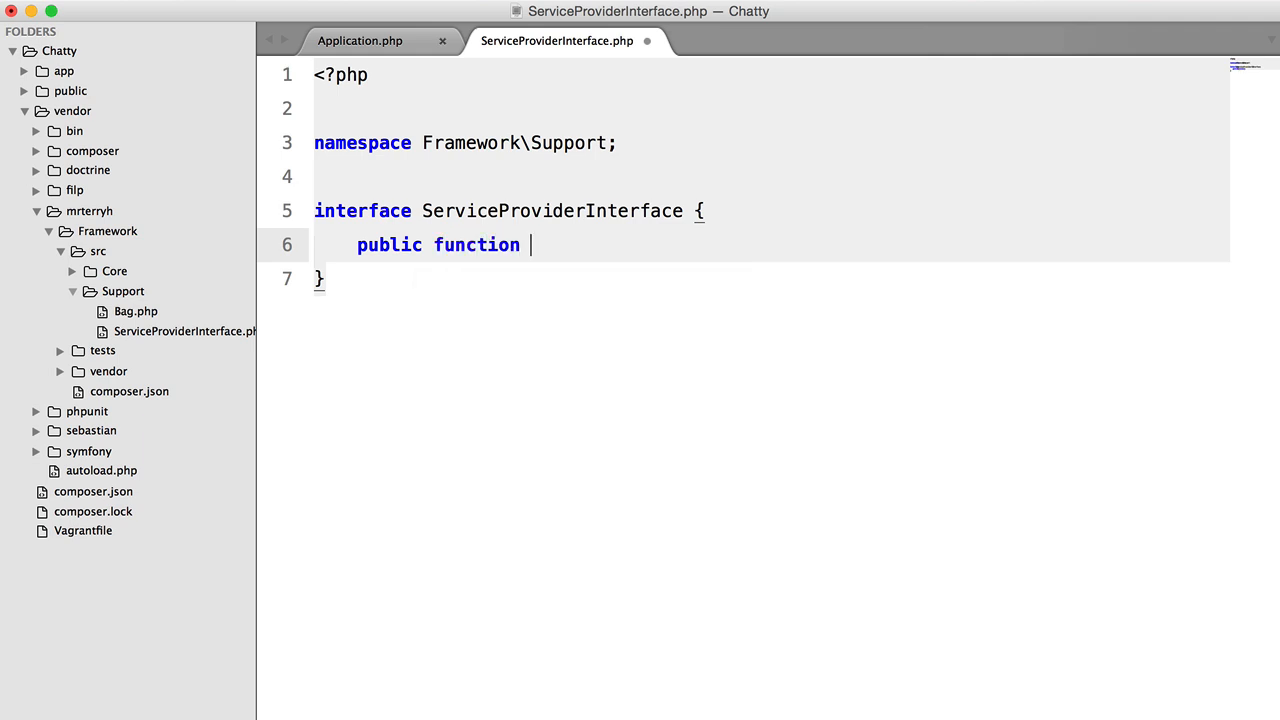
{"action": "type", "text": "register();"}
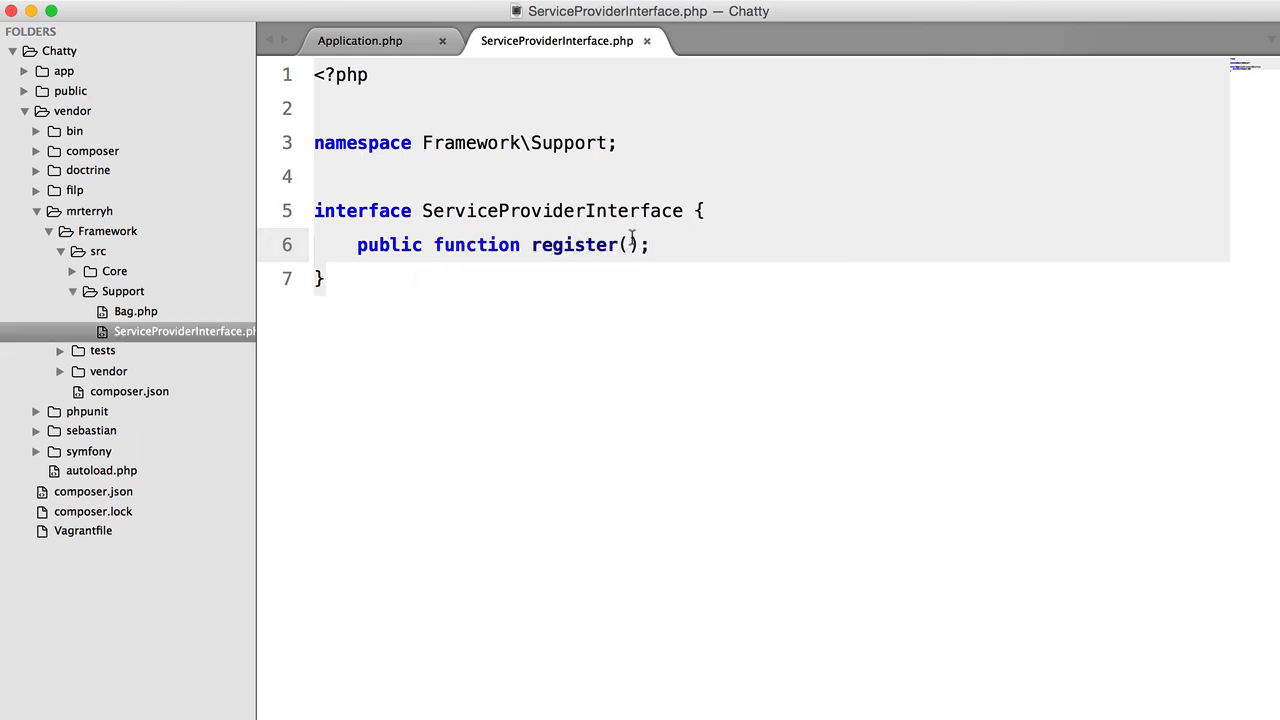
{"action": "type", "text": "Application $app"}
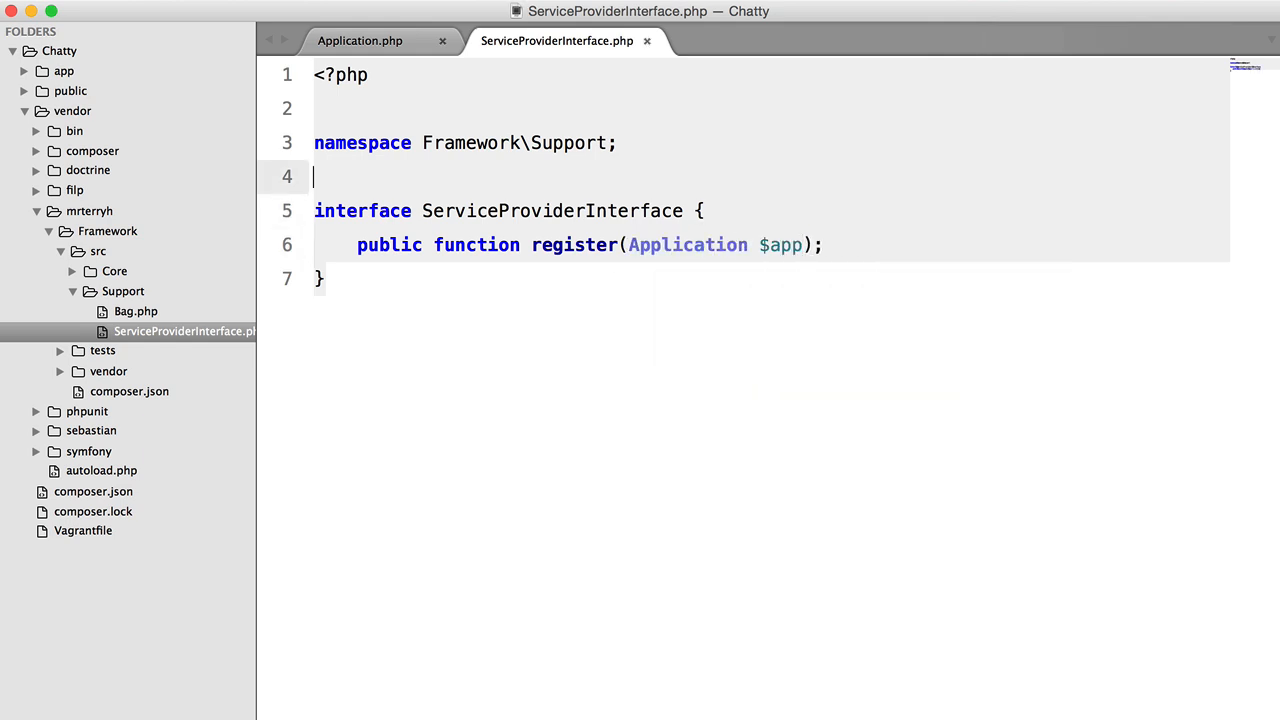
Step: Add 'use Framework\Core\Application;' to ServiceProviderInterface.php and return to Application.php
{"action": "type", "text": "use"}
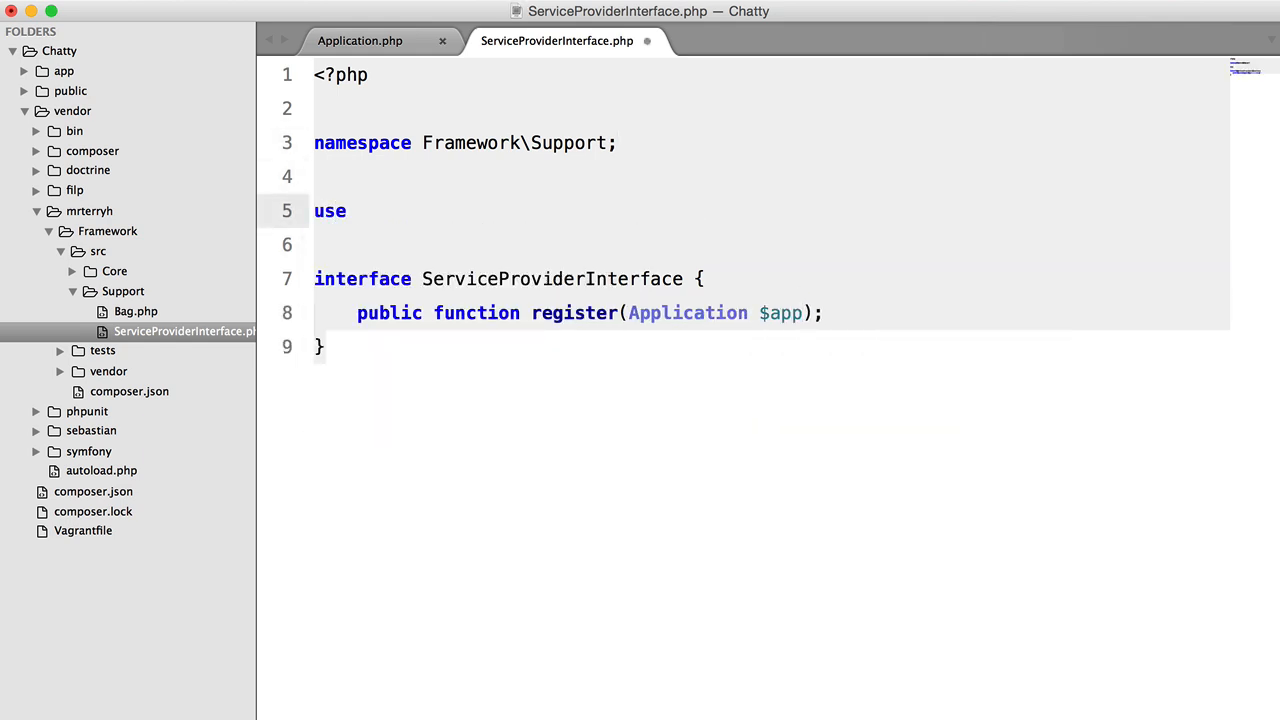
{"action": "type", "text": "Framework\\"}
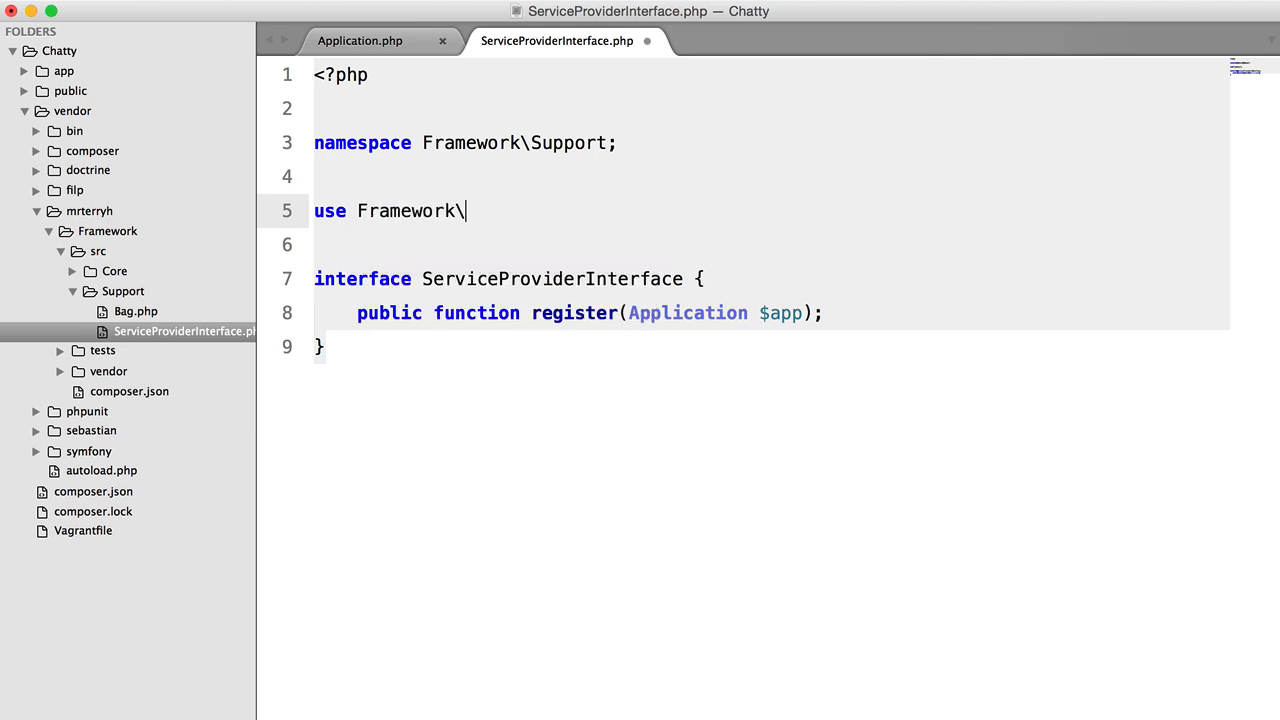
{"action": "type", "text": "Core\\Application"}
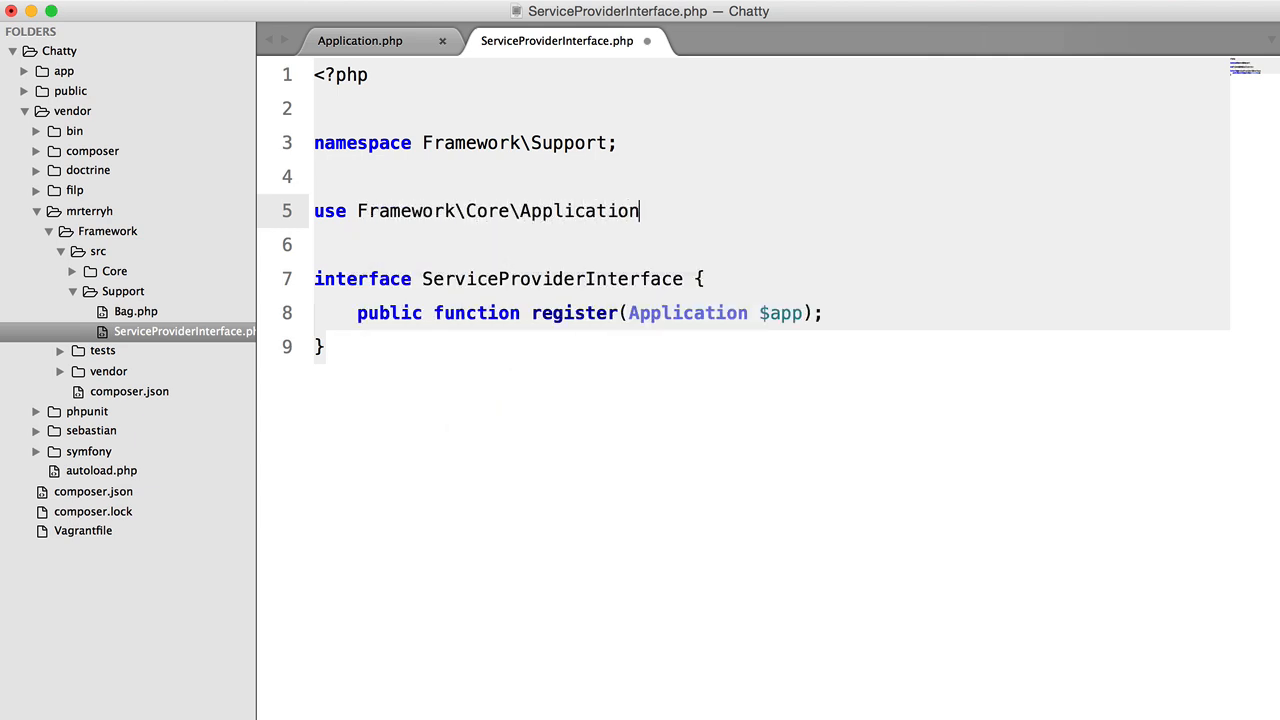
{"action": "type", "text": ";"}
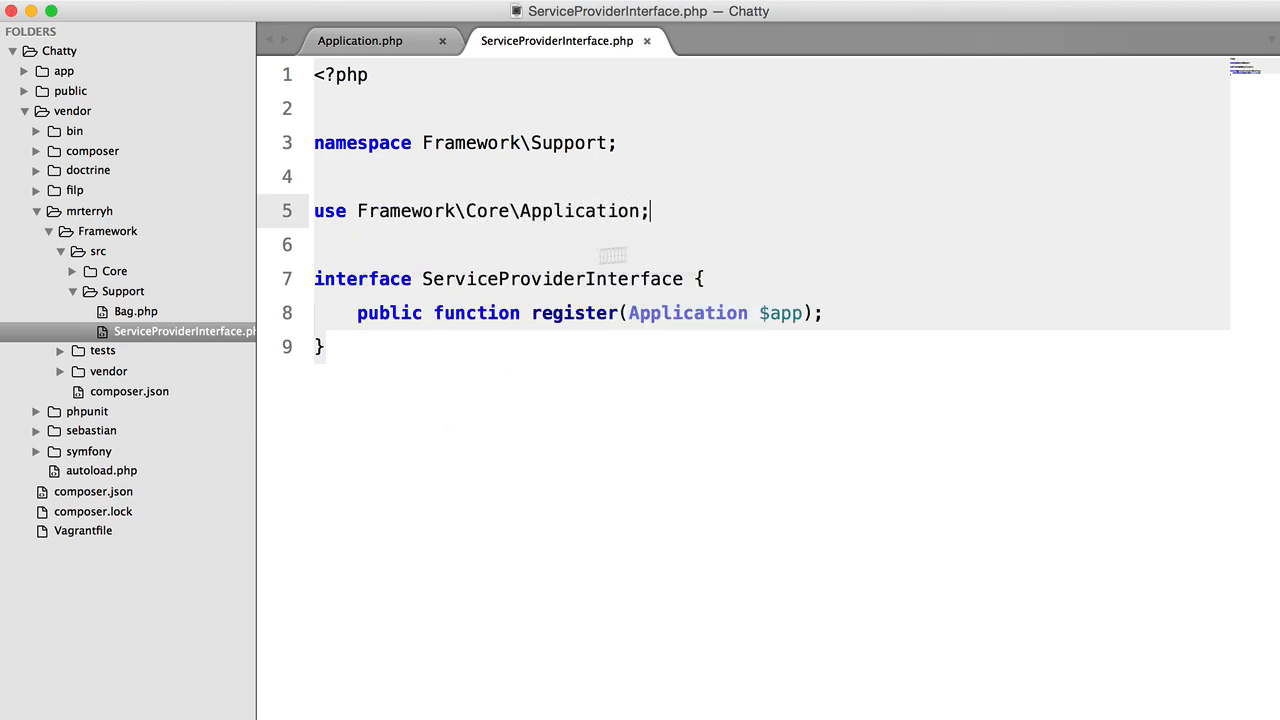
{"action": "left_click", "coordinate": [380, 40]}
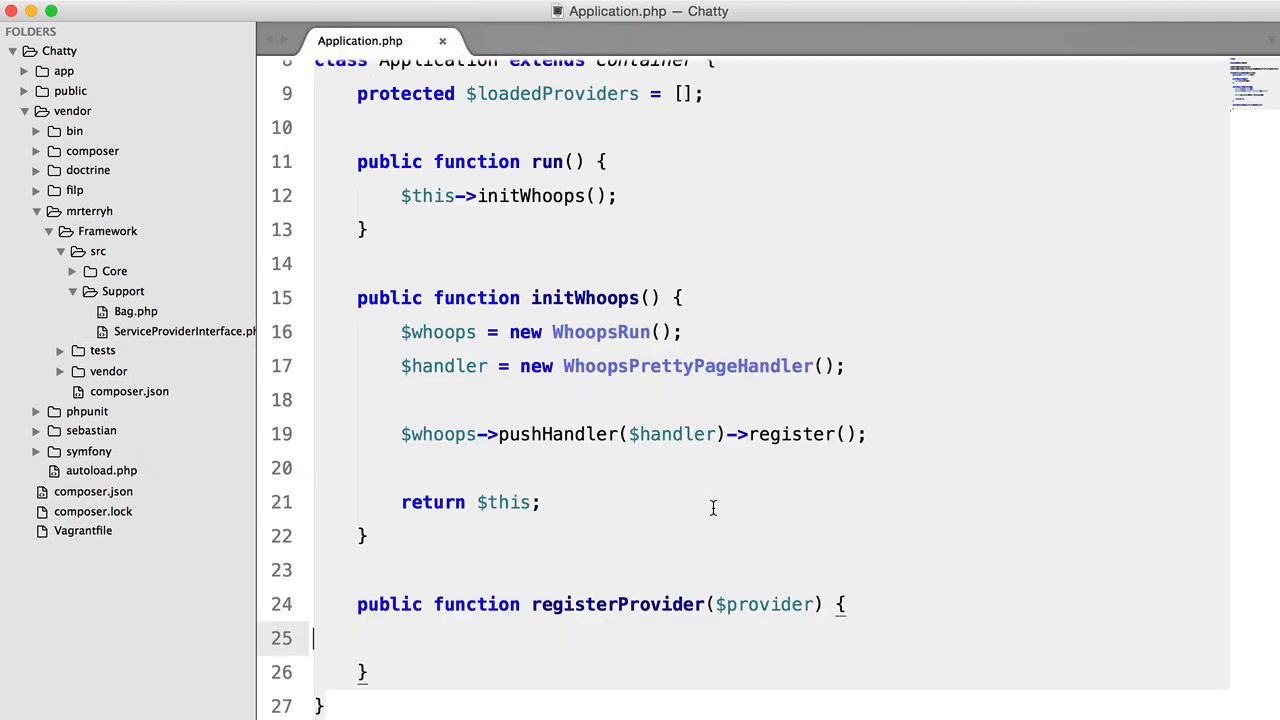
Step: Type-hint $provider as ServiceProviderInterface and import Framework\Support\ServiceProviderInterface
{"action": "type", "text": "S"}
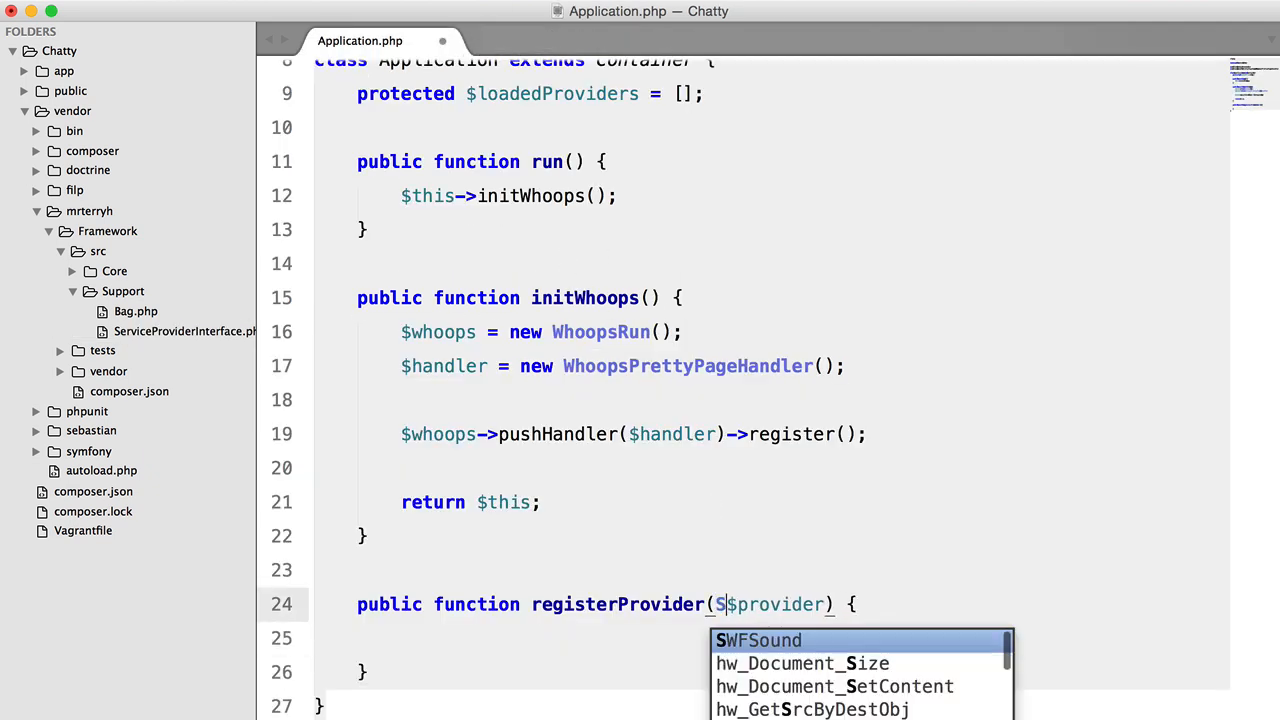
{"action": "type", "text": "ServiceProviderInter"}
{"action": "type", "text": "use"}
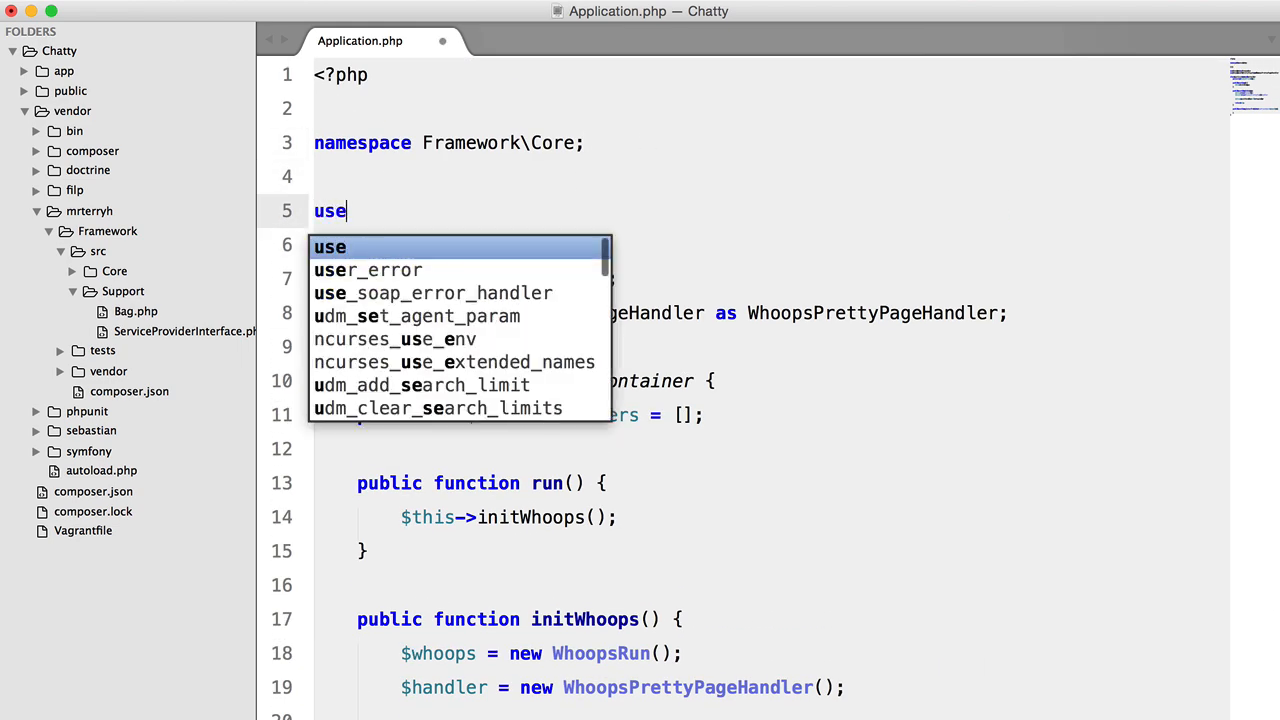
{"action": "type", "text": "Framework\\Support\\"}
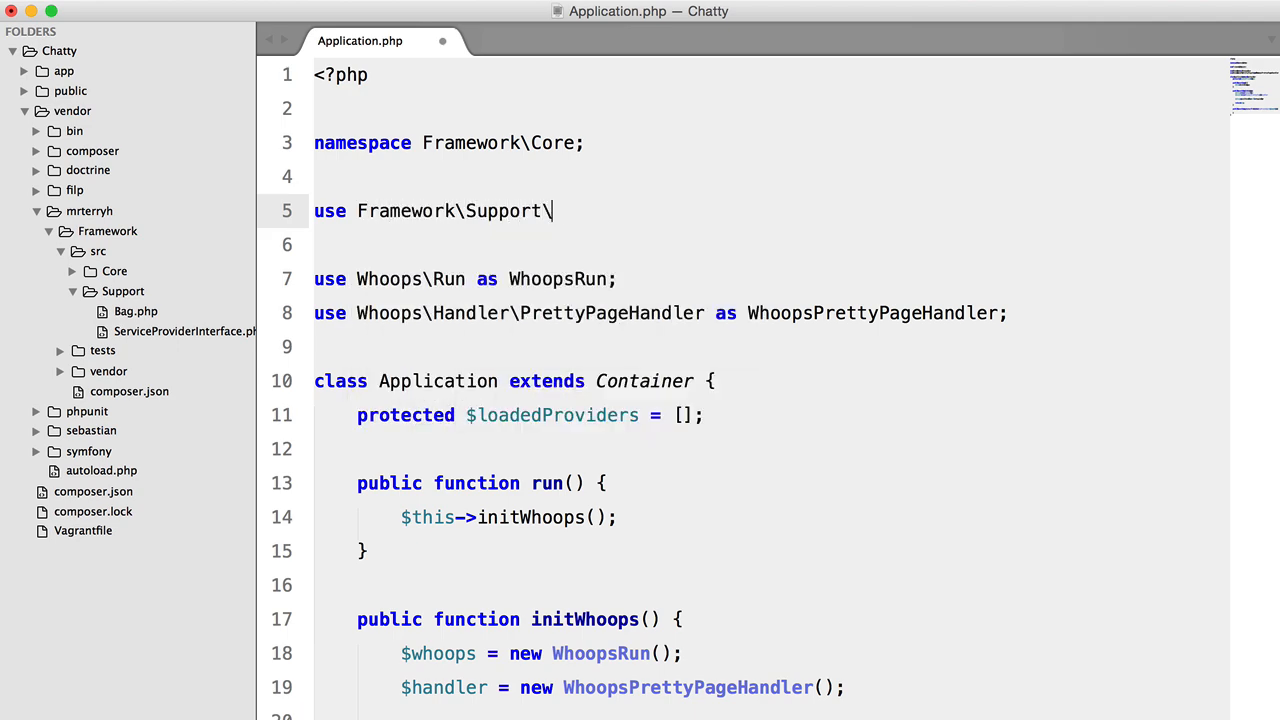
{"action": "scroll", "scroll_direction": "down", "scroll_amount": 3}
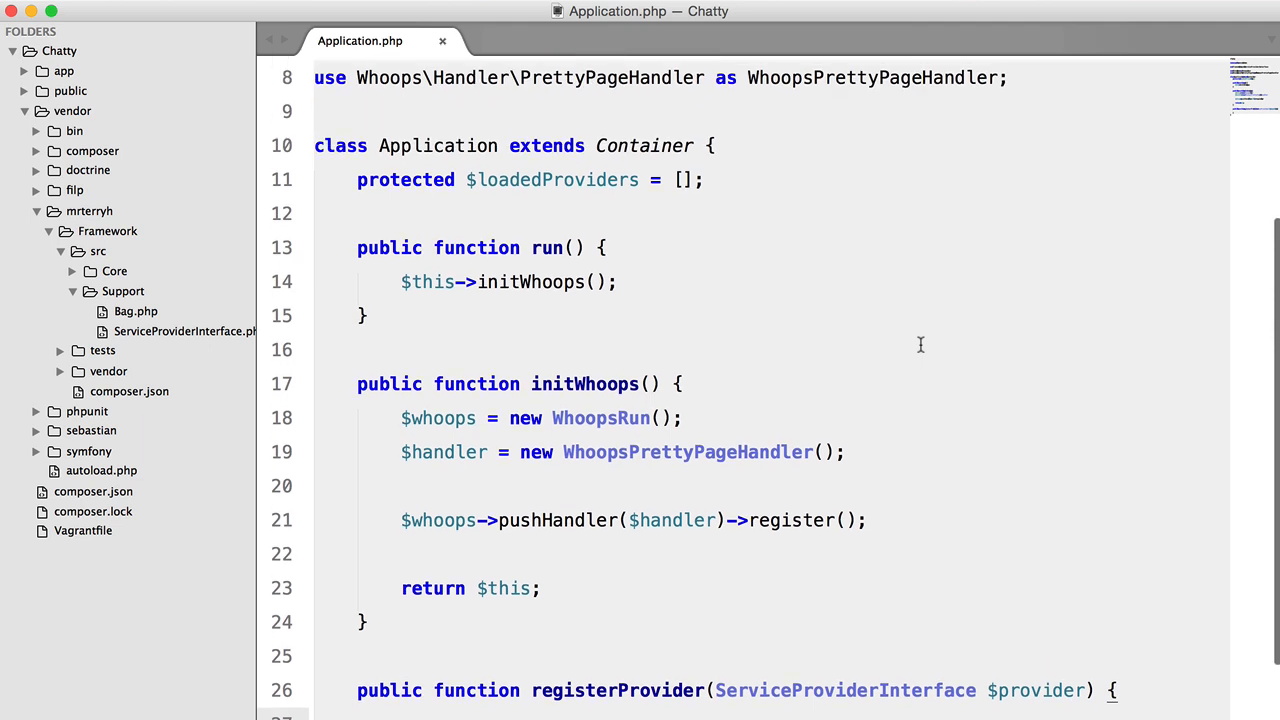
Step: Wrap registerProvider's body in if (!$this->providerHasBeenLoaded($provider)) and begin a new function below
{"action": "type", "text": "$name = get_class($pro"}
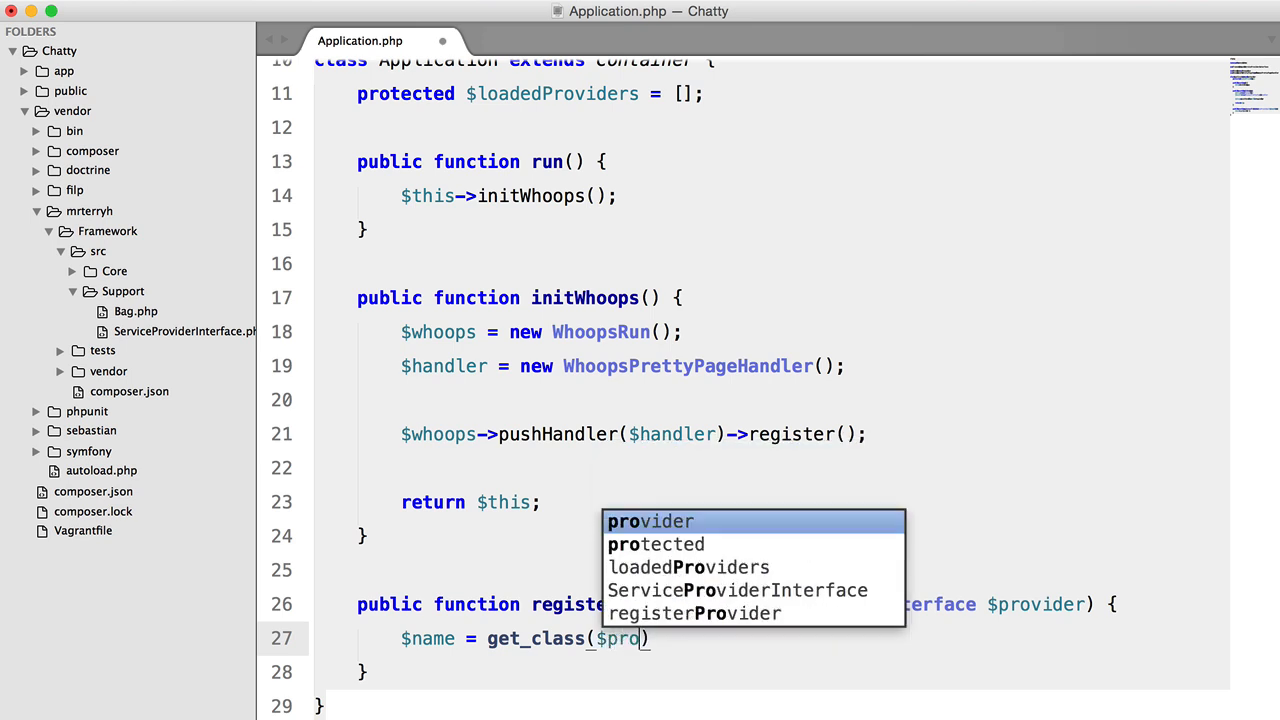
{"action": "key", "text": "Enter"}
{"action": "type", "text": "if (!$this-"}
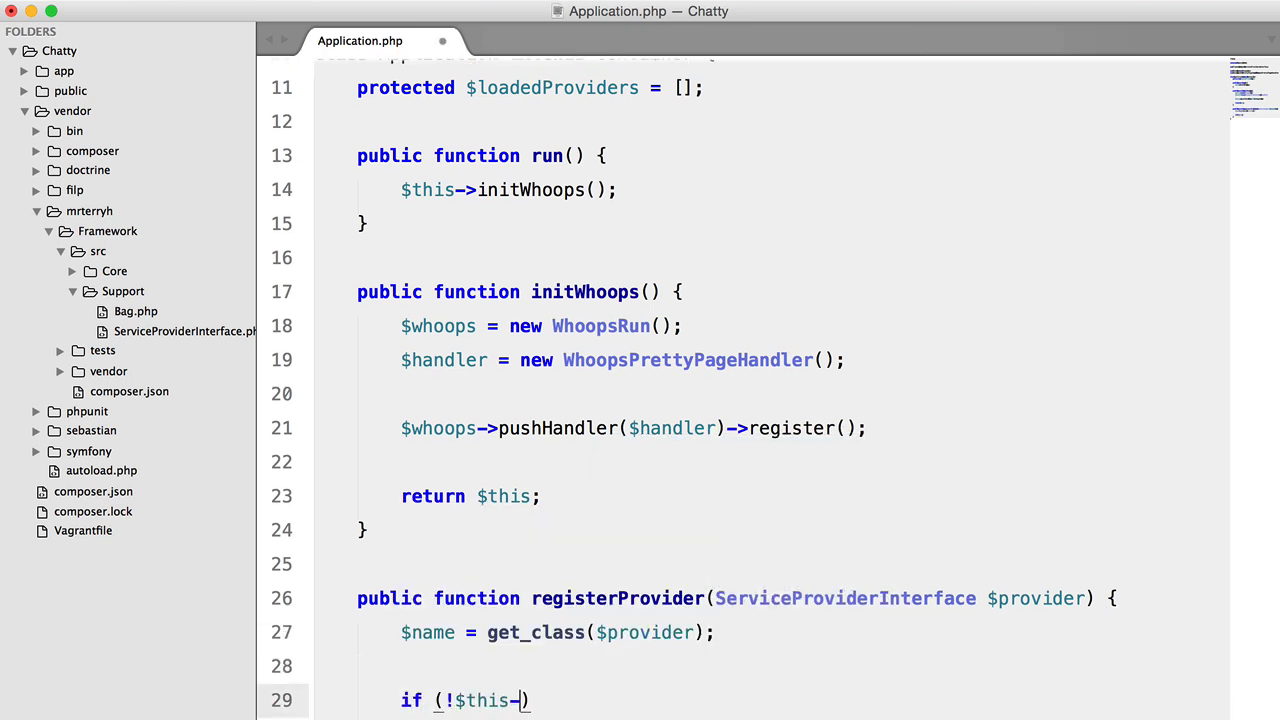
{"action": "type", "text": "provider"}
{"action": "type", "text": "public funct"}
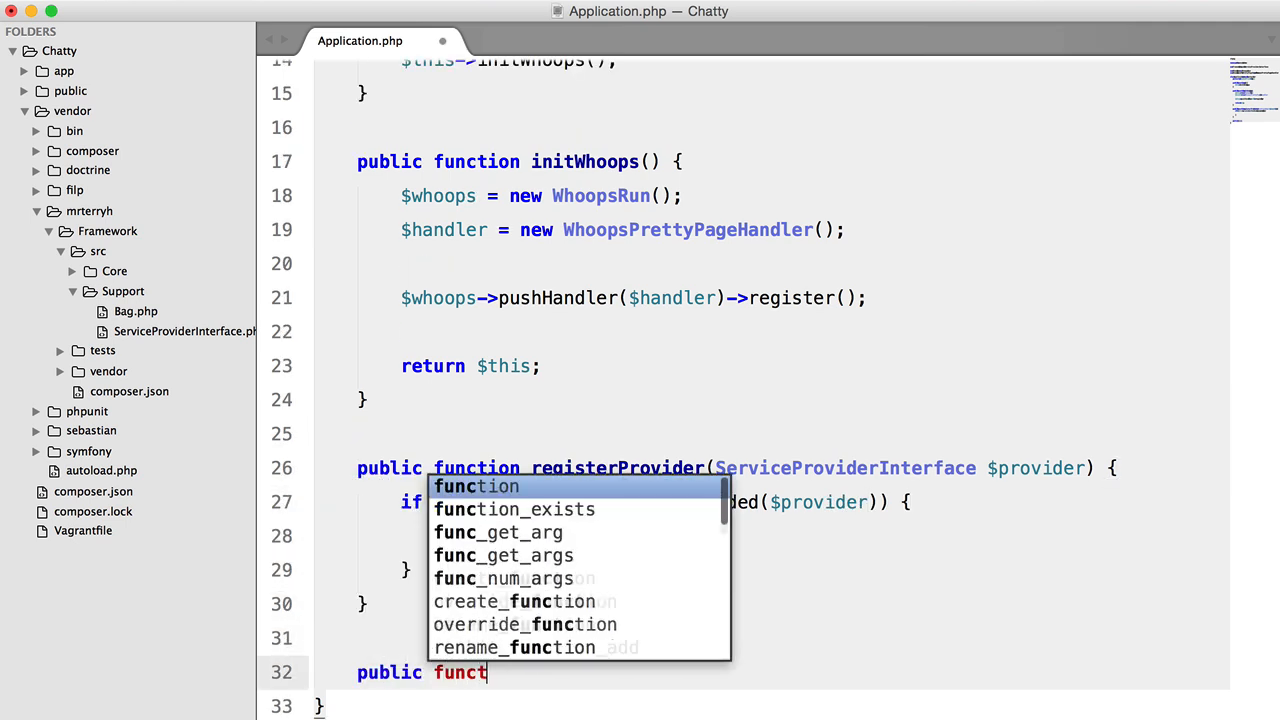
Step: Write protected providerHasBeenLoaded(ServiceProviderInterface $provider) returning array_key_exists(get_class($provider), $this->loadedProviders)
{"action": "type", "text": "ion providerHasBeenLoaded("}
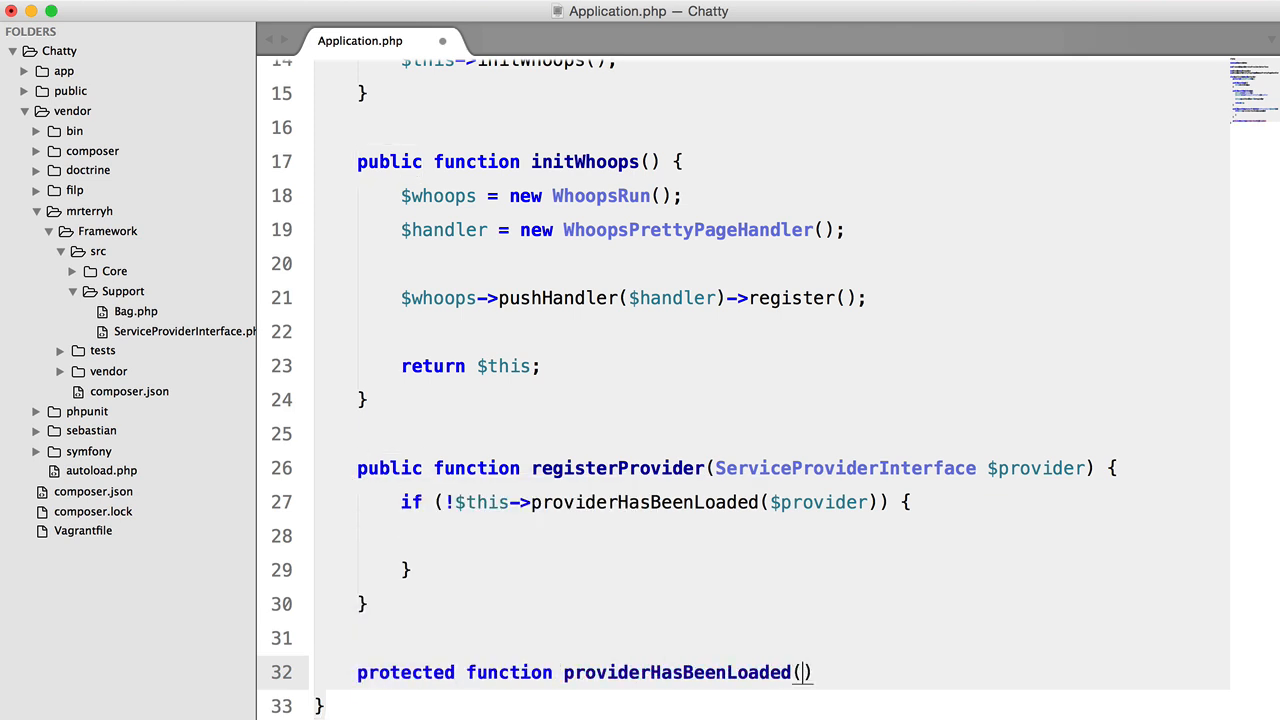
{"action": "type", "text": "ServiceProviderInterface $"}
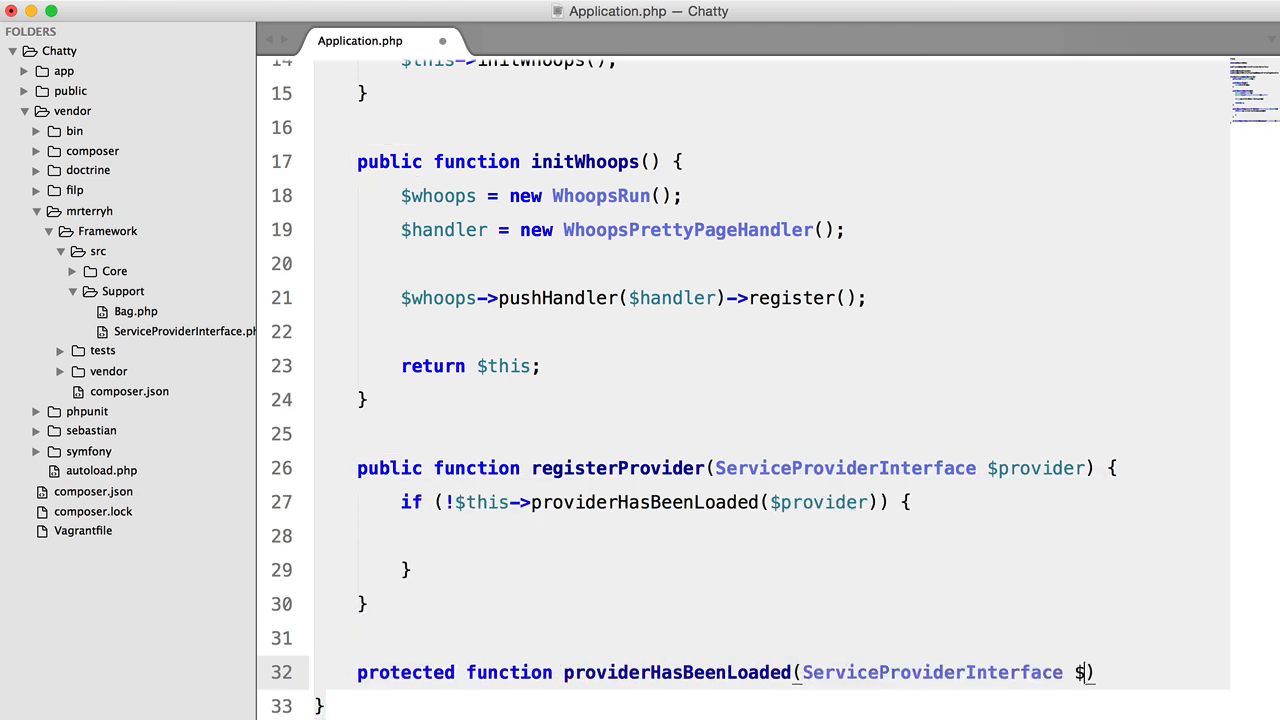
{"action": "type", "text": "provider) {"}
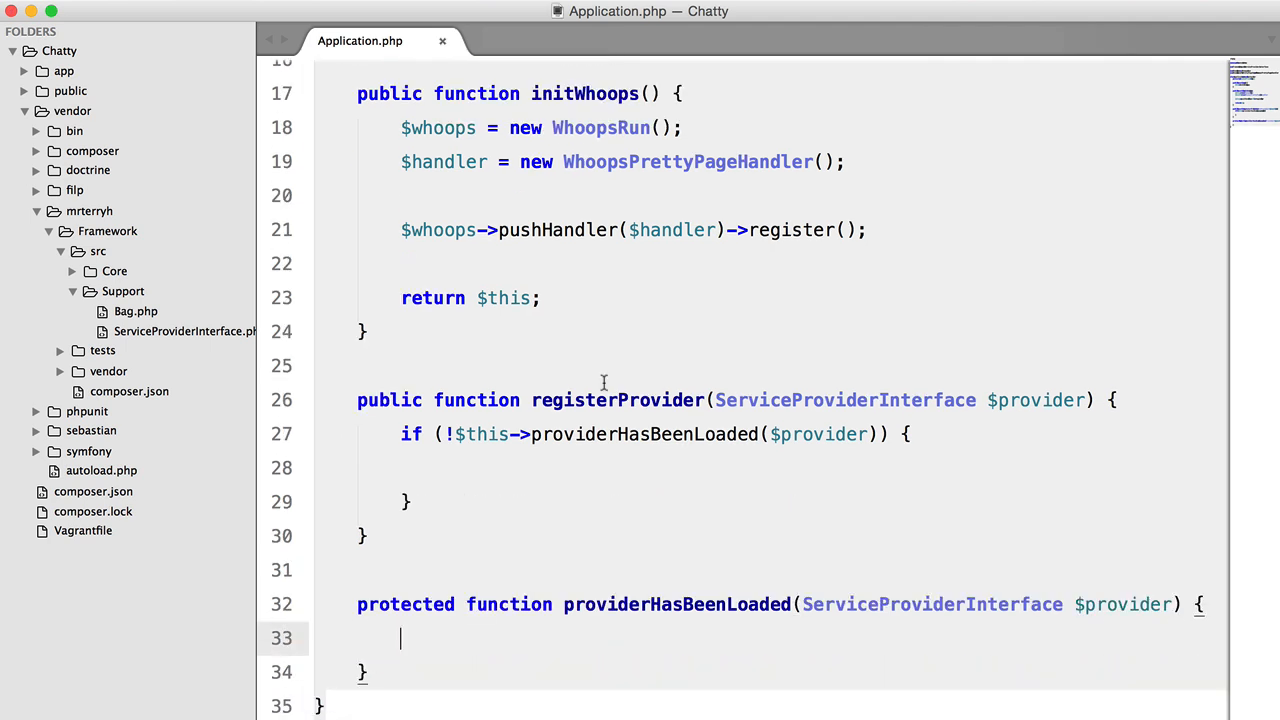
{"action": "type", "text": "return array_key_exists(g, search)"}
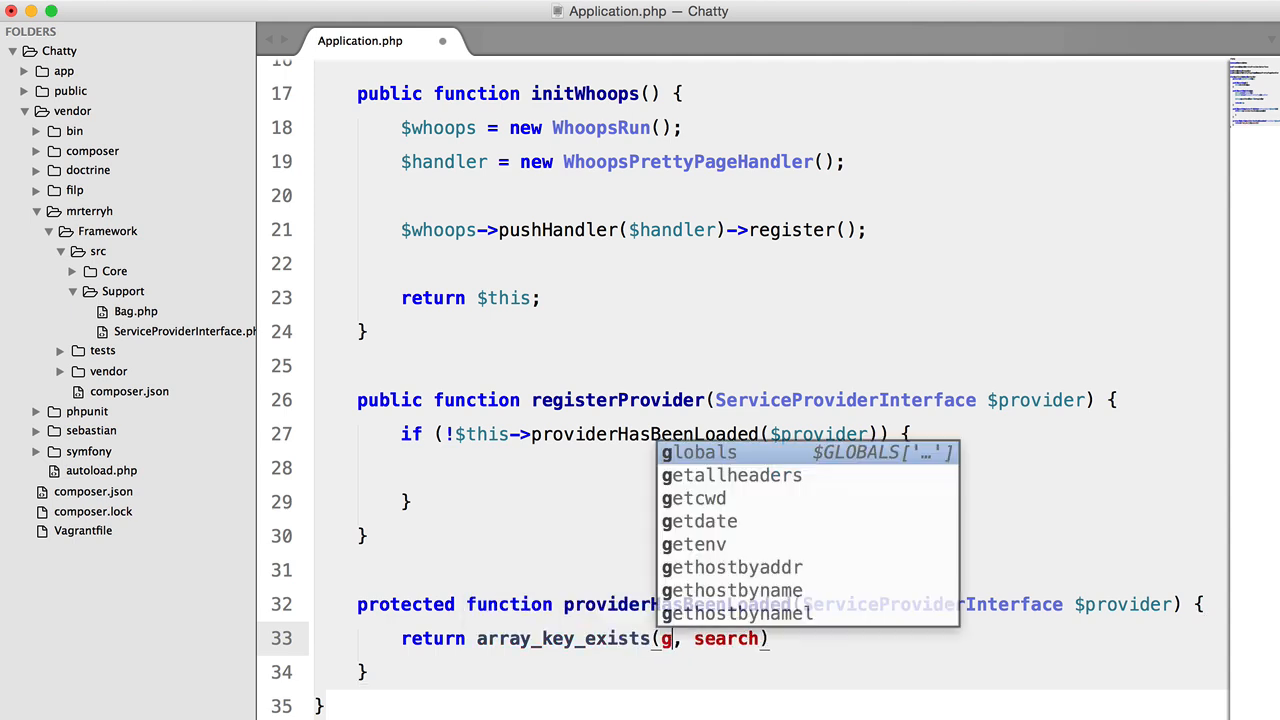
{"action": "type", "text": "et_class($provider)"}
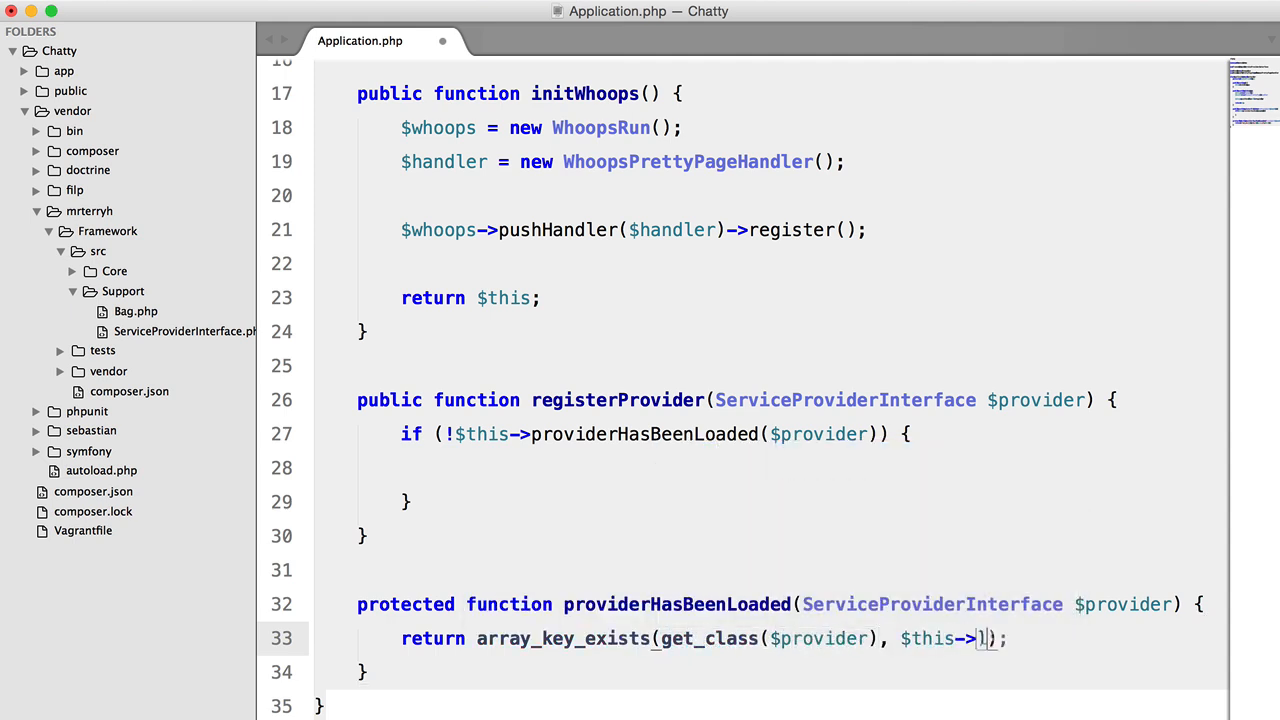
{"action": "type", "text": "loadedProviders"}
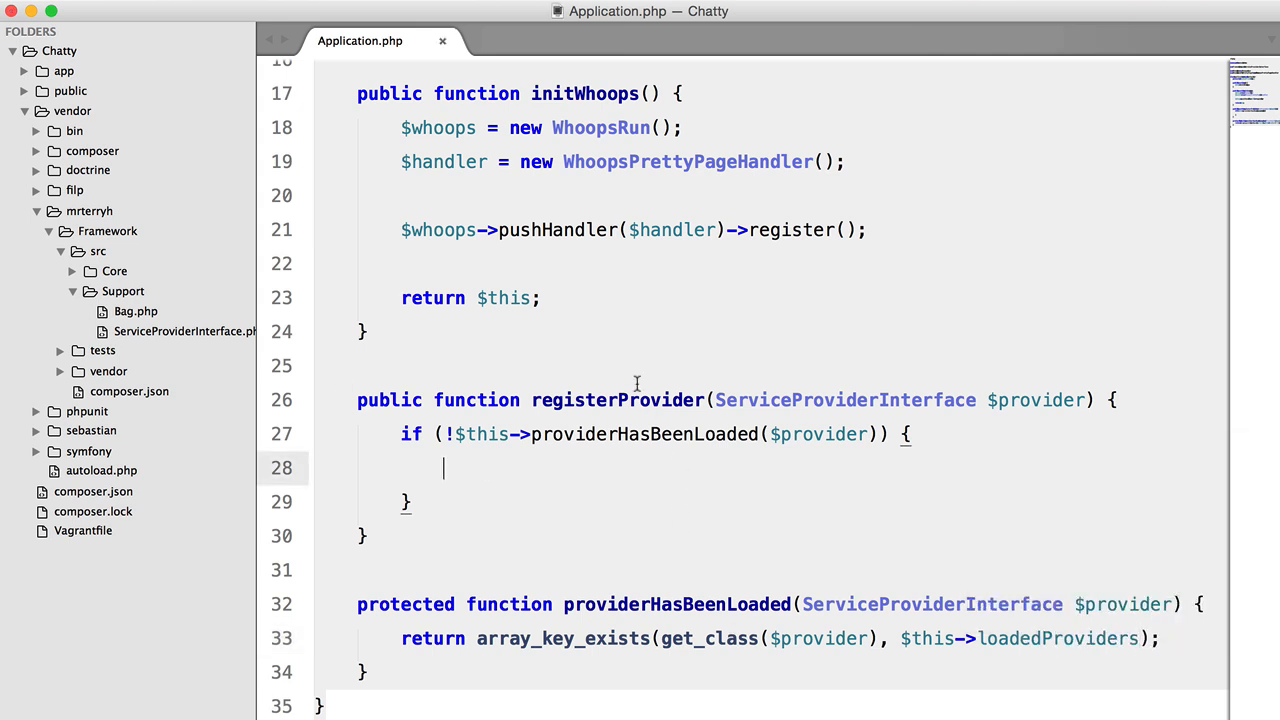
Step: Call $provider->register($this) inside the if-block, correcting the argument from $app to $this
{"action": "type", "text": "$provider->register"}
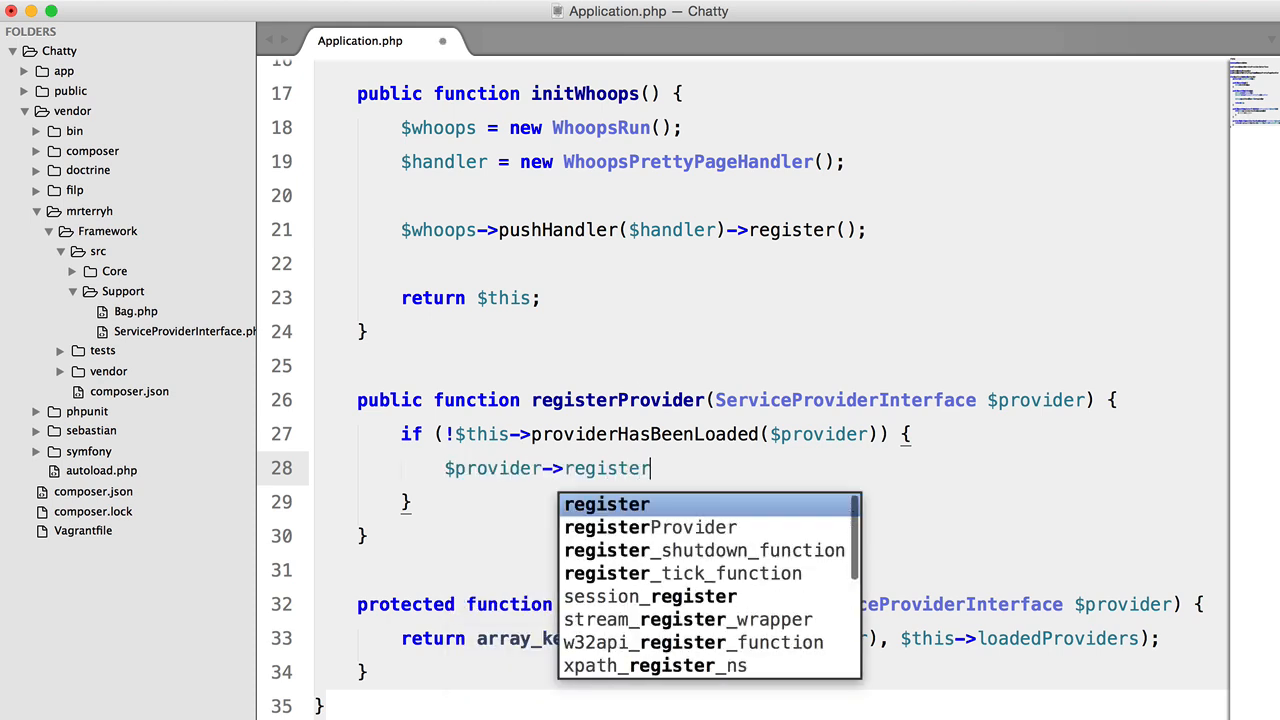
{"action": "type", "text": "($app);"}
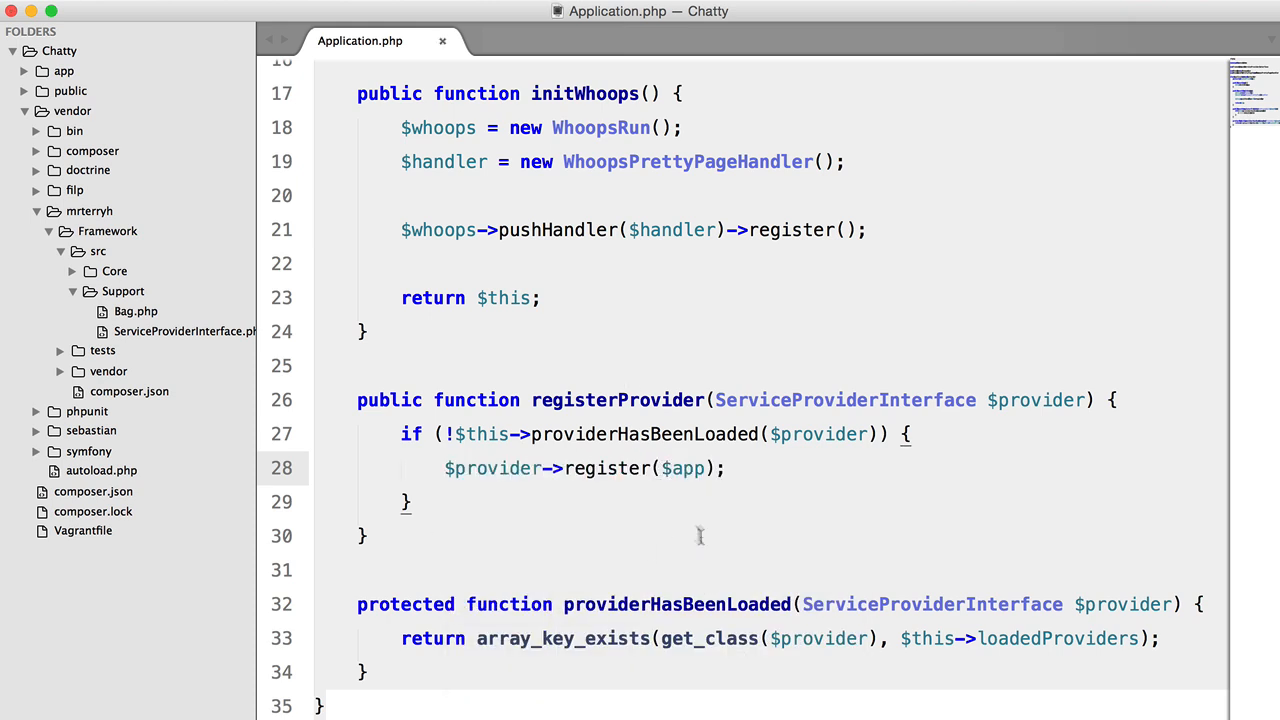
{"action": "left_click", "coordinate": [184, 332]}
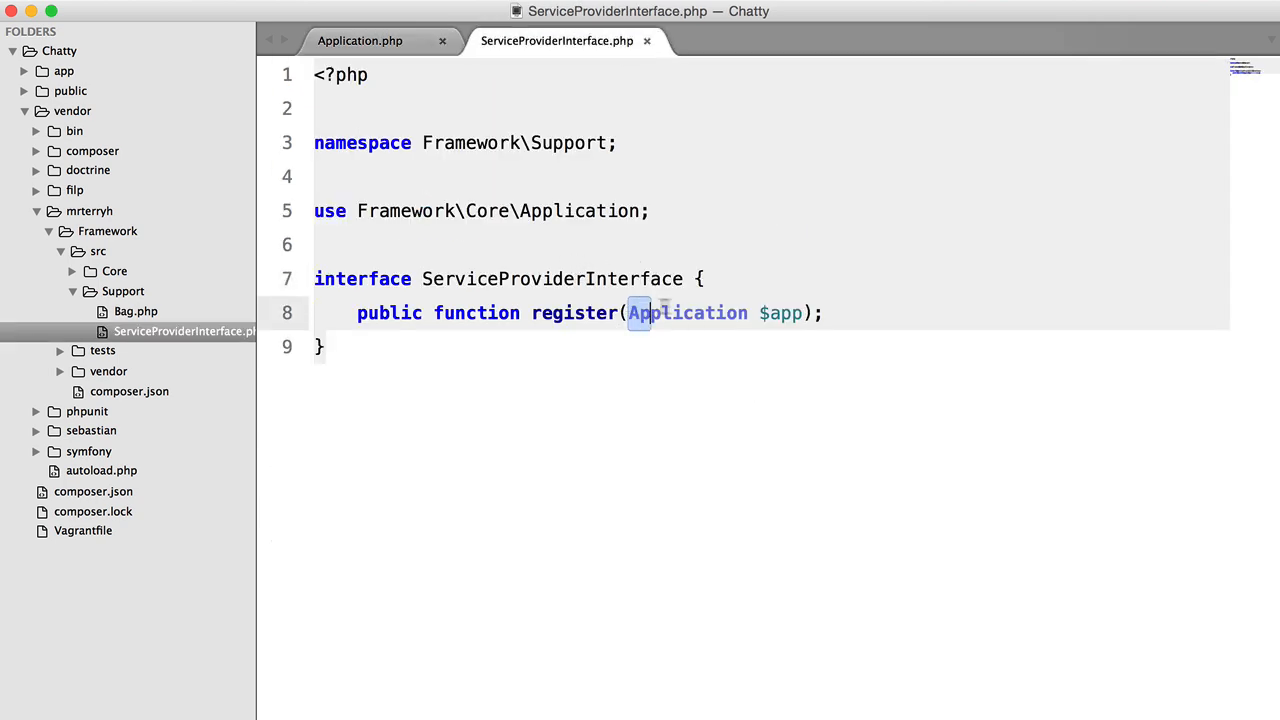
{"action": "left_click", "coordinate": [360, 40]}
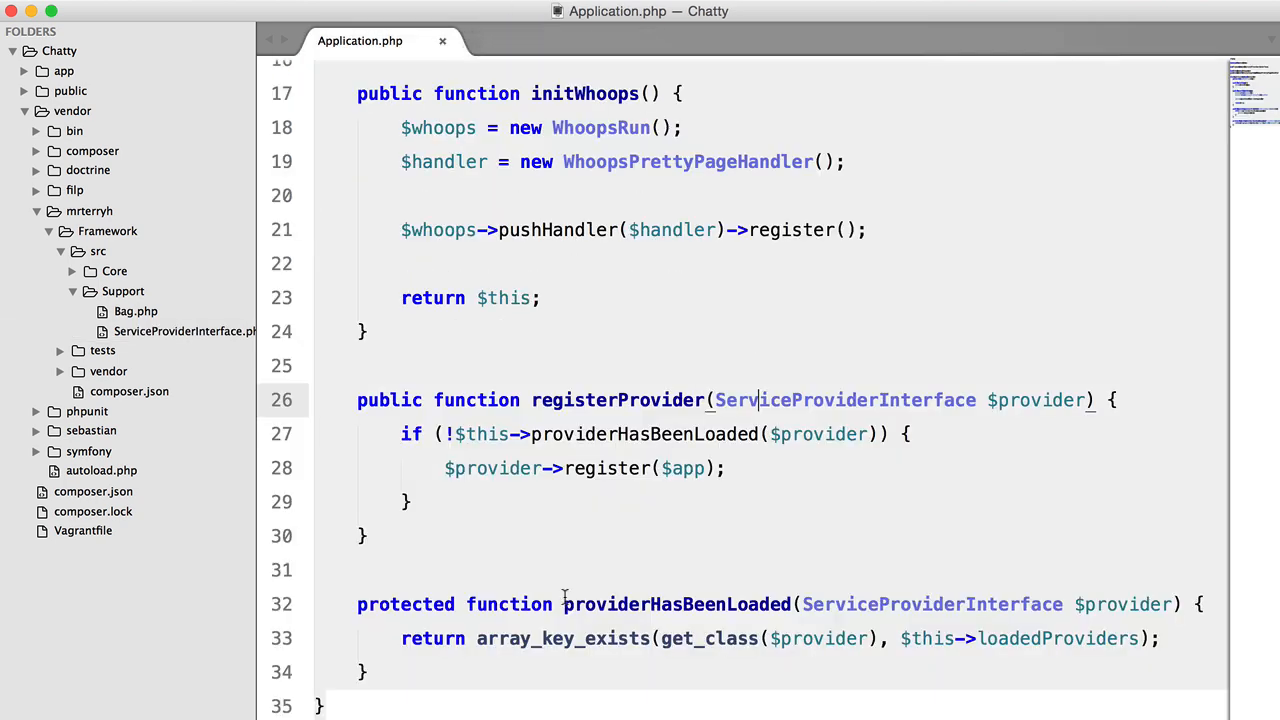
{"action": "double_click", "coordinate": [688, 468]}
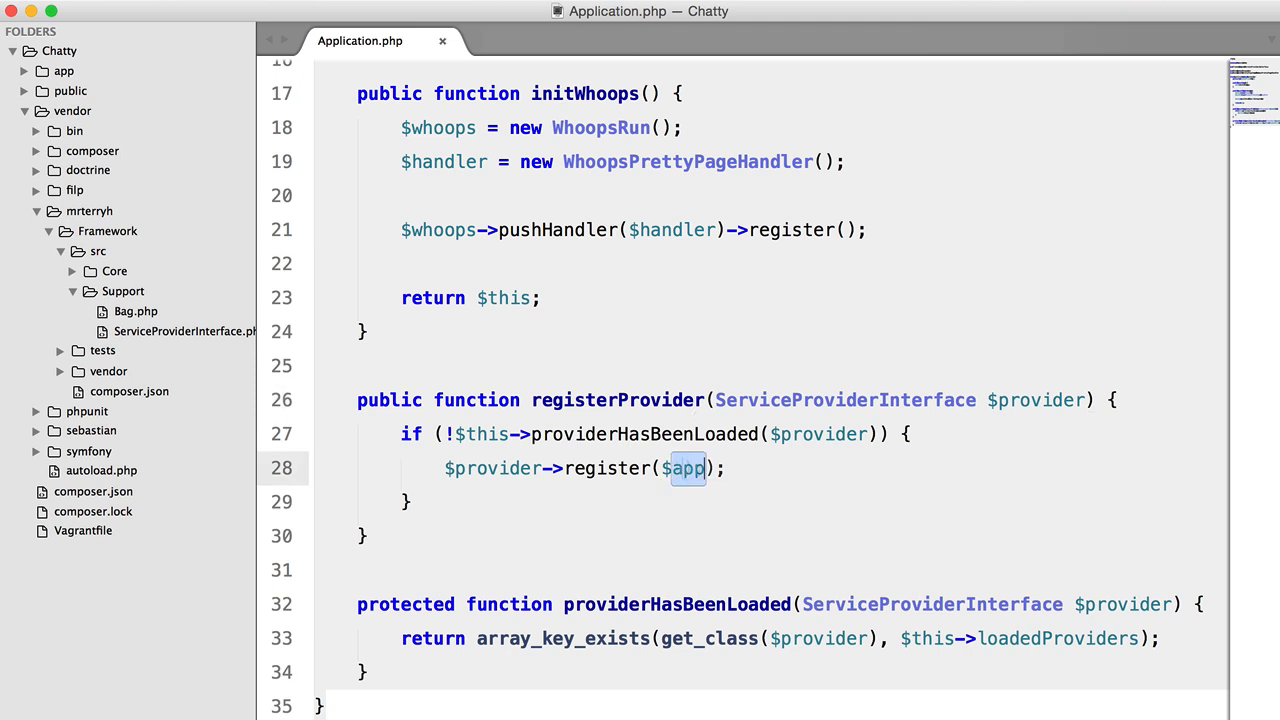
{"action": "type", "text": "$this"}
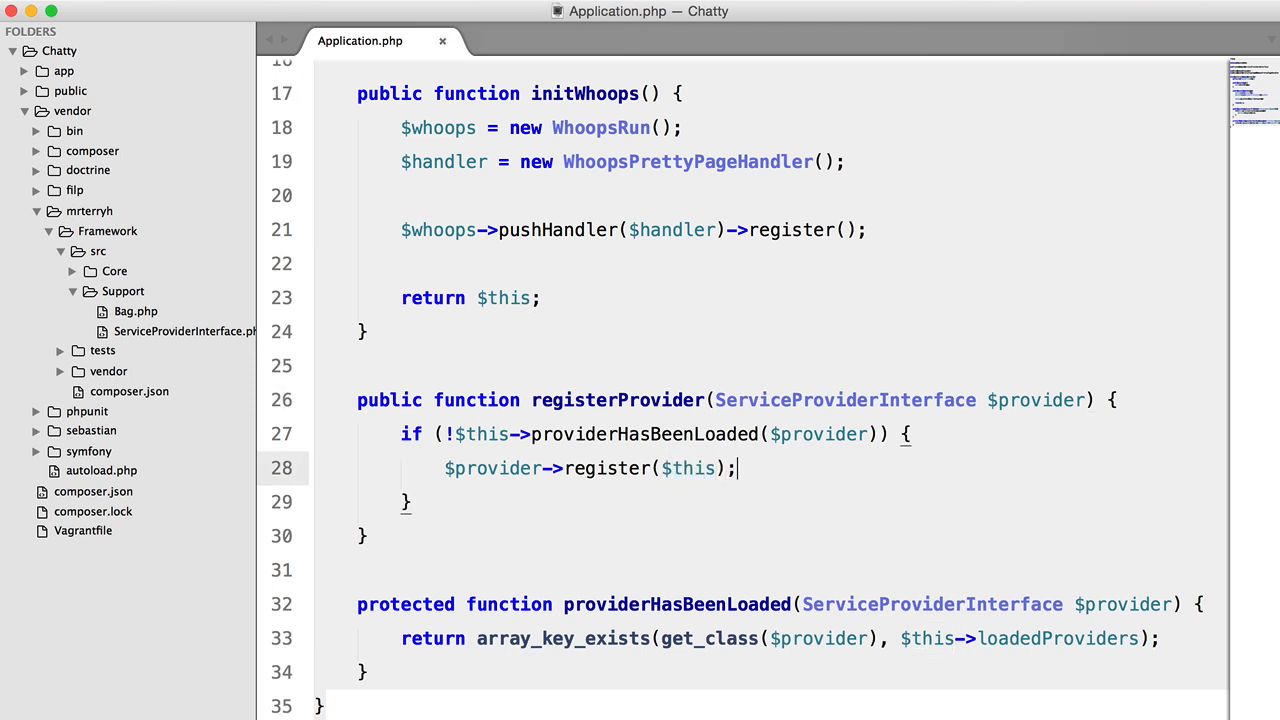
{"action": "key", "text": "Enter"}
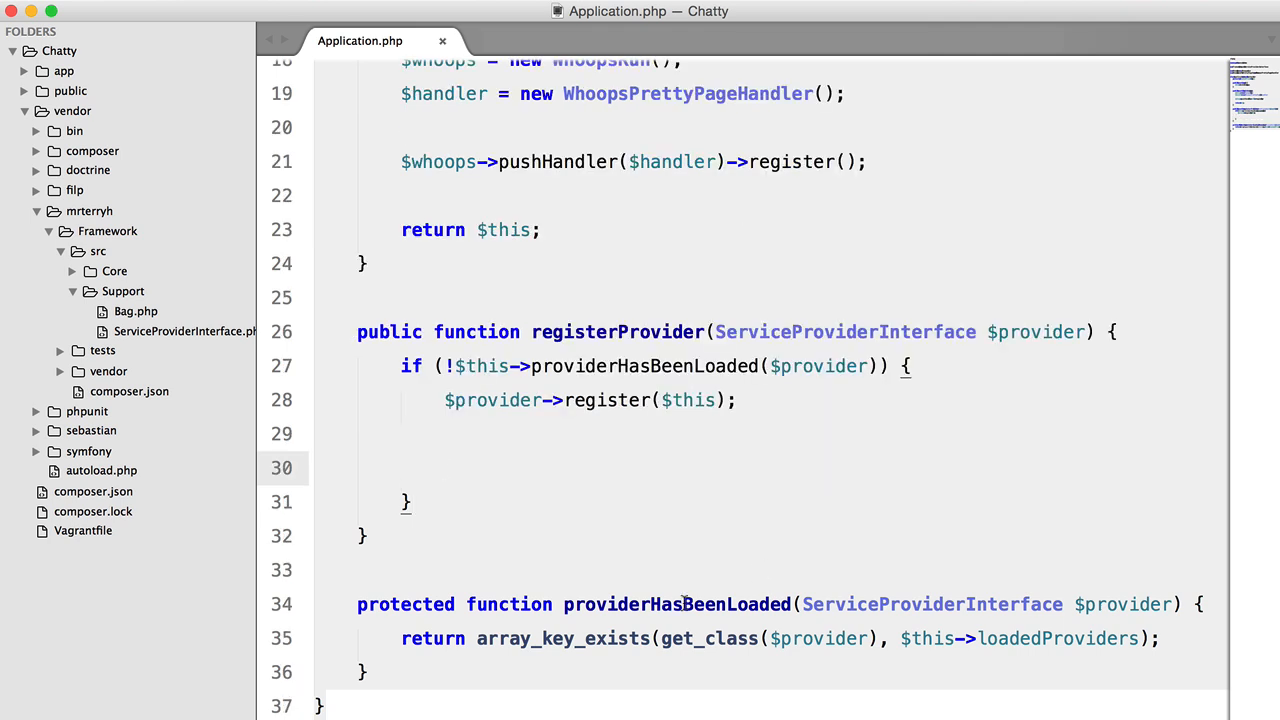
Step: Add '$this->loadedProviders[] = get_class($provider);' and 'return $this;' to registerProvider, then review the method
{"action": "type", "text": "$this-"}
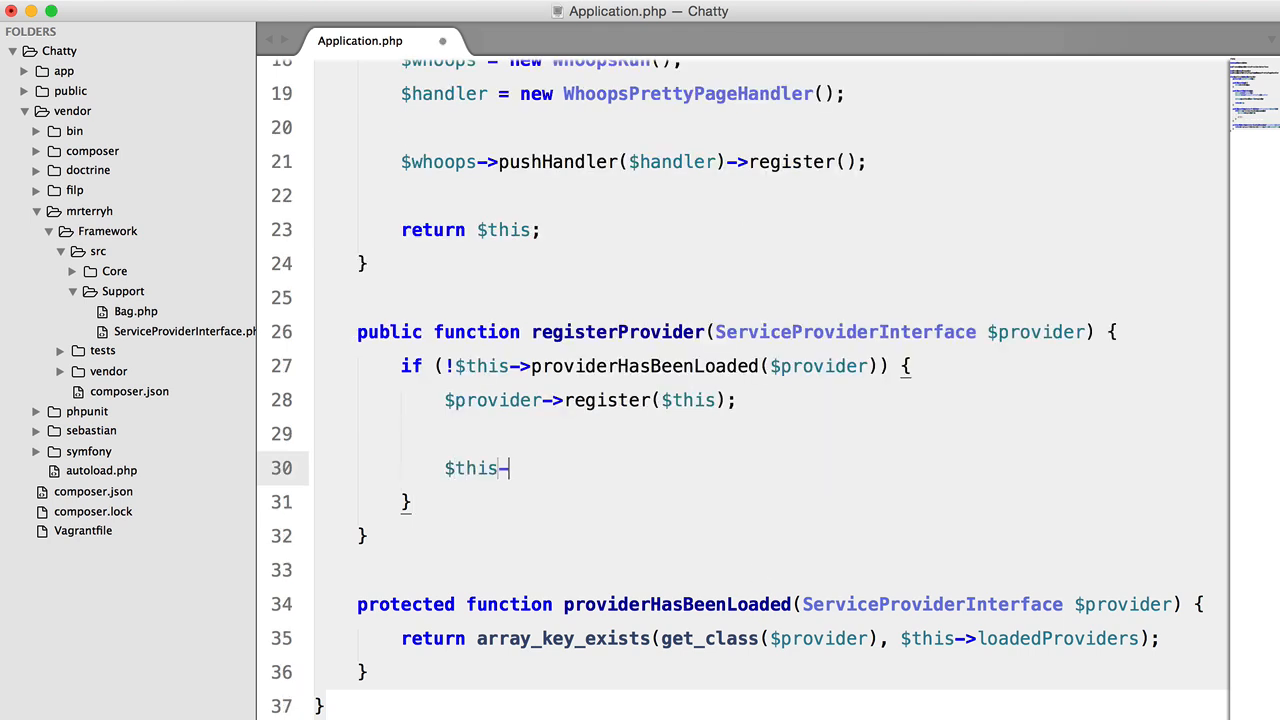
{"action": "type", "text": "->loadedProviders[] = get_class($provider);"}
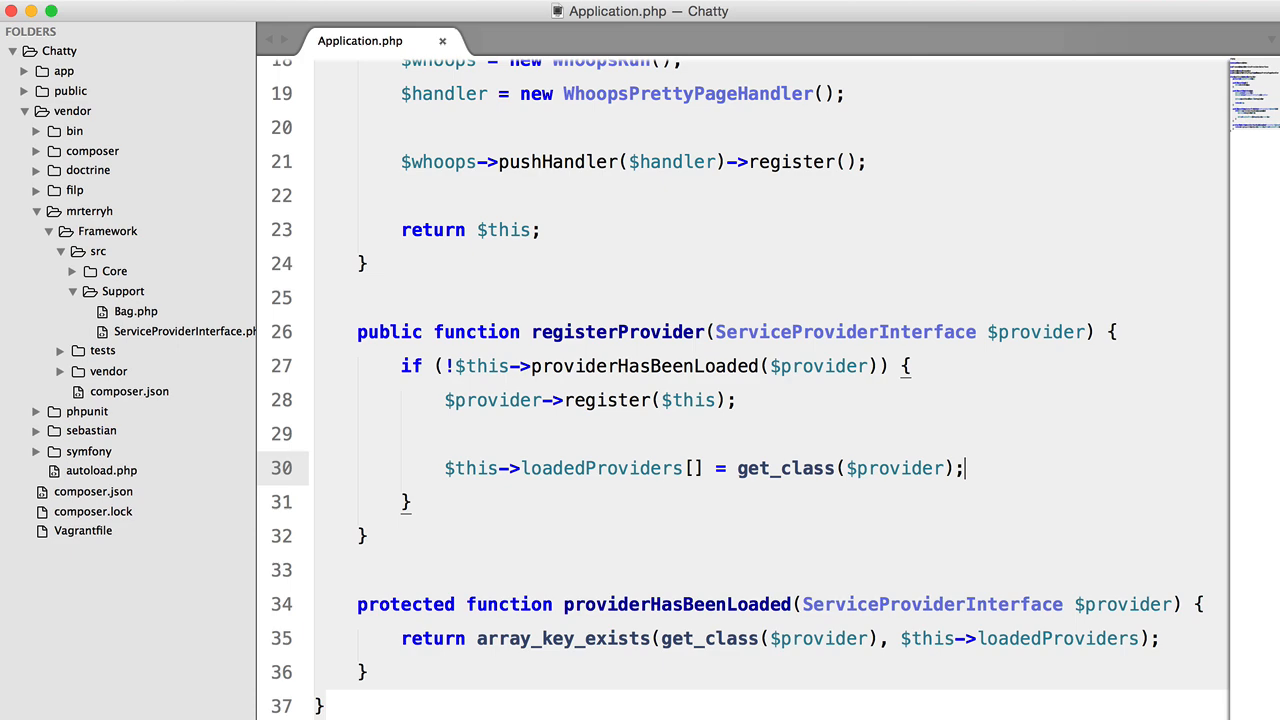
{"action": "type", "text": "return $This;"}
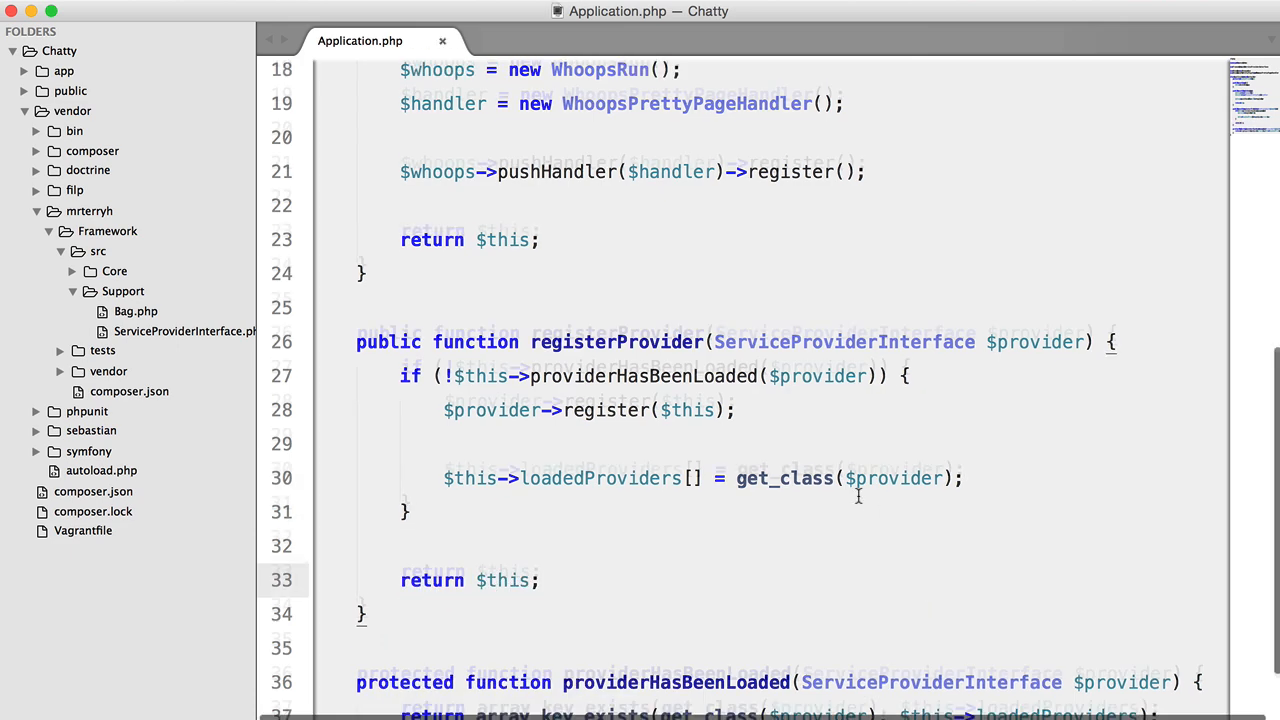
{"action": "scroll", "scroll_direction": "up", "scroll_amount": 3}
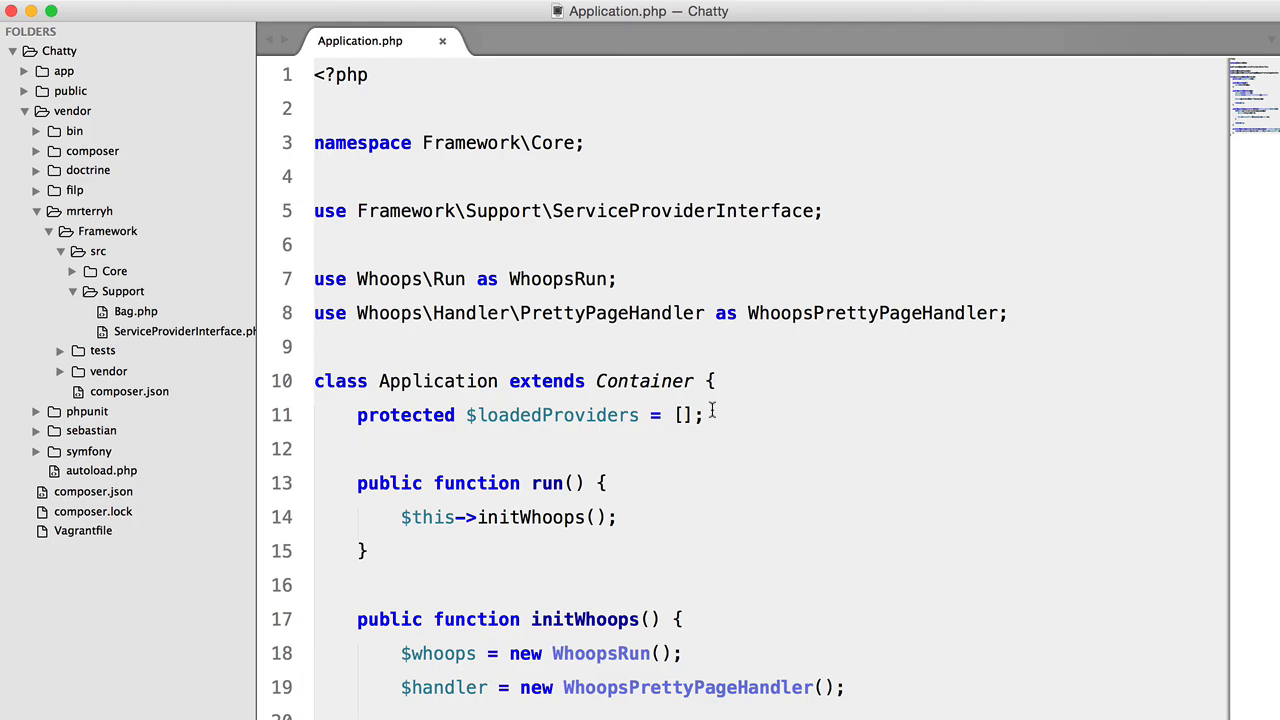
{"action": "scroll", "scroll_direction": "down", "scroll_amount": 3}
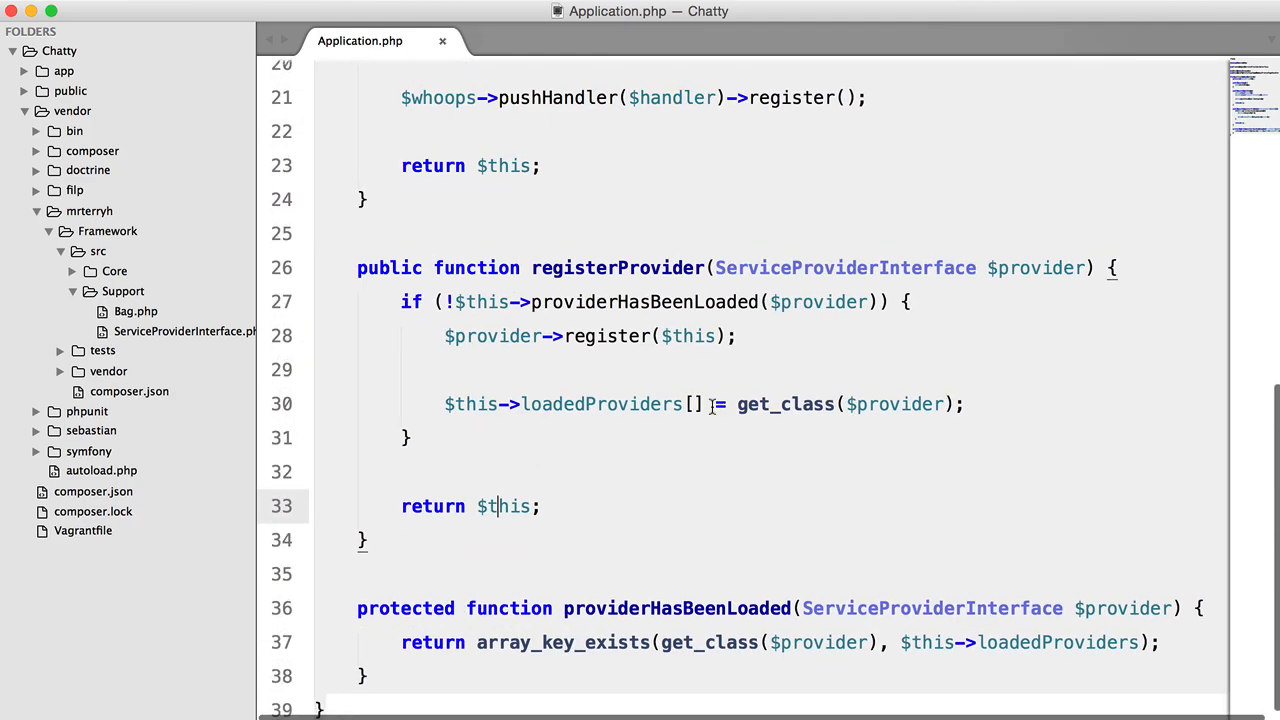
{"action": "scroll", "scroll_direction": "up", "scroll_amount": 3}
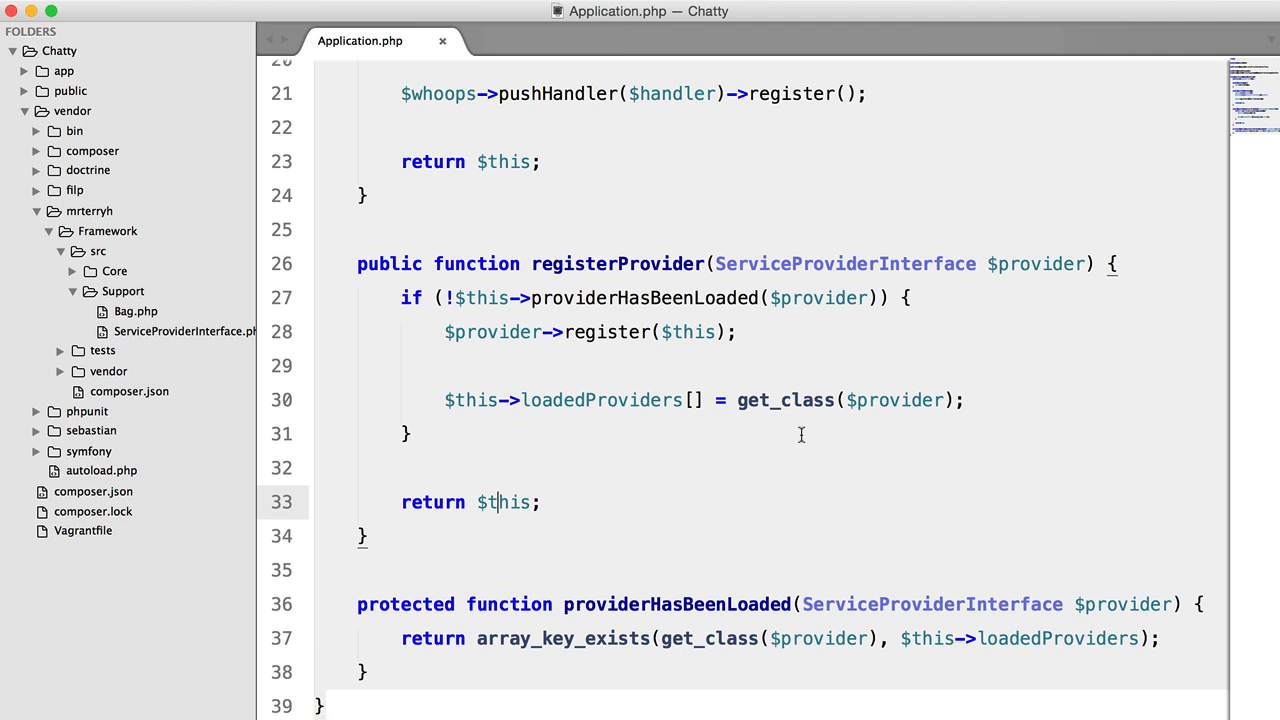
{"action": "mouse_move", "coordinate": [716, 314]}
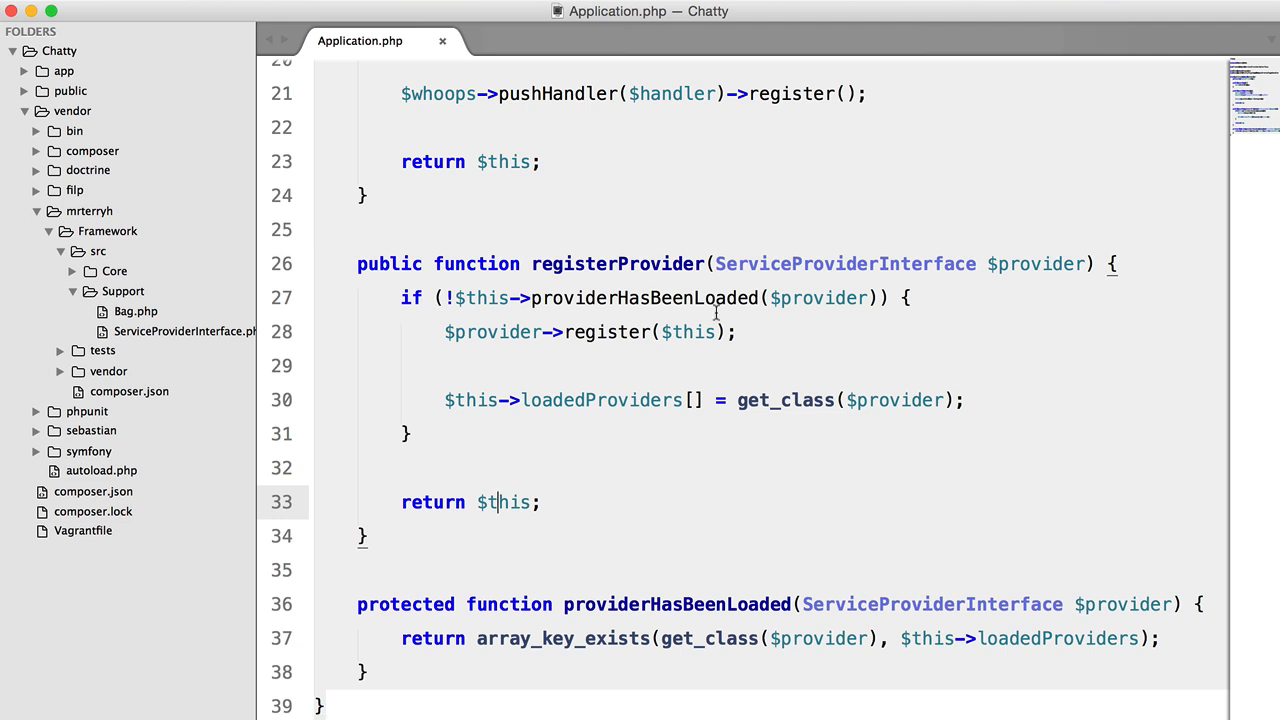